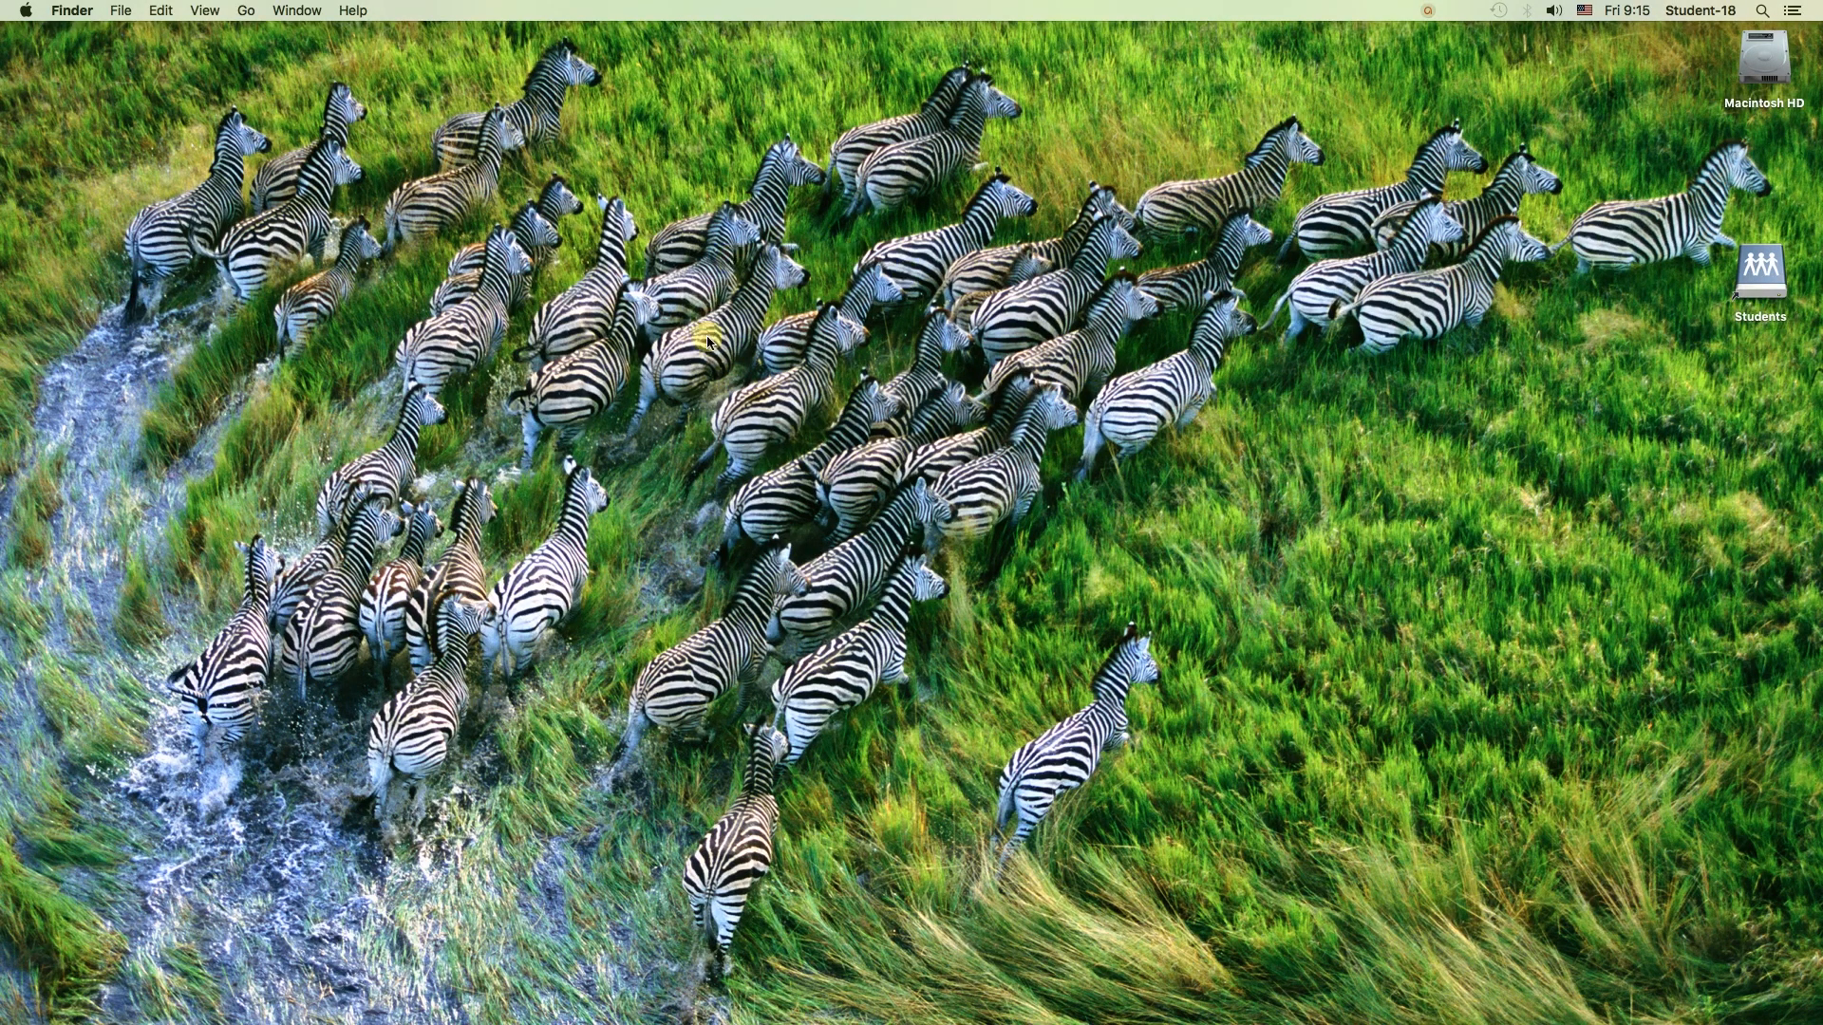
mouse_move(504, 663)
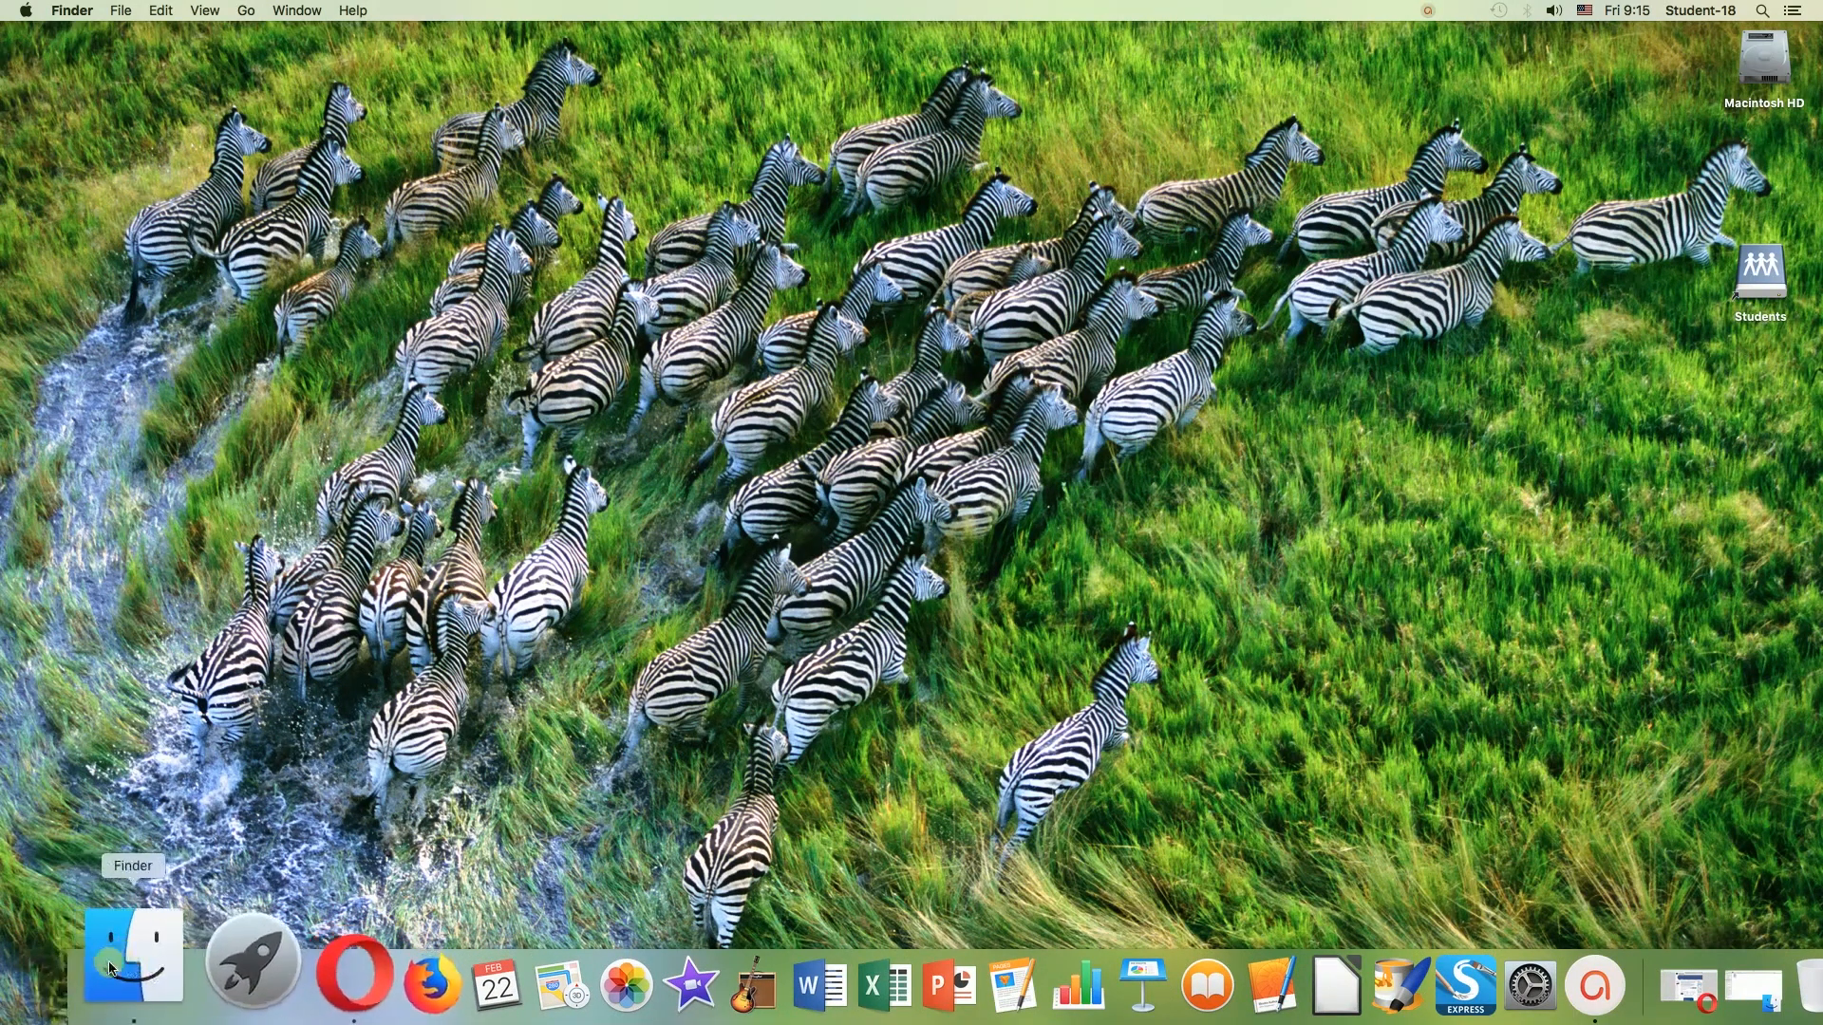
Open a new Finder window from the Dock, showing the Documents folder
left_click(131, 953)
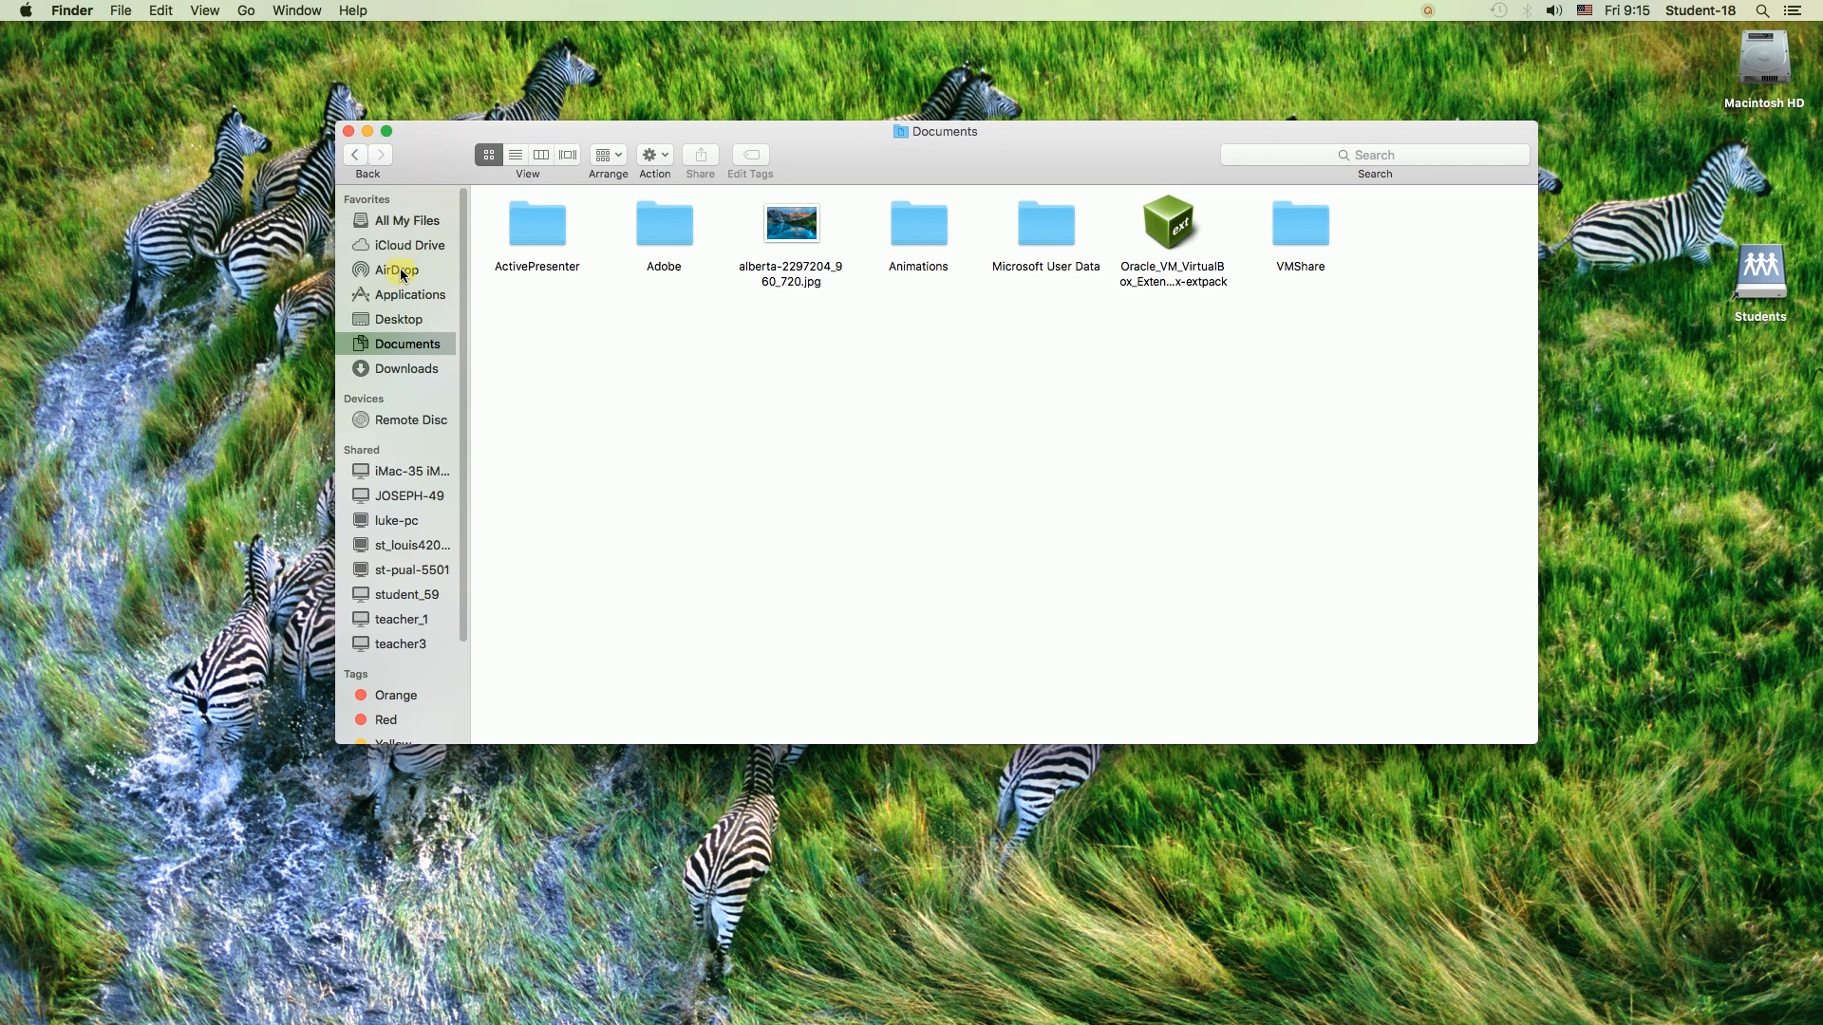
Open AirDrop in the sidebar and turn on Wi-Fi and Bluetooth
left_click(400, 270)
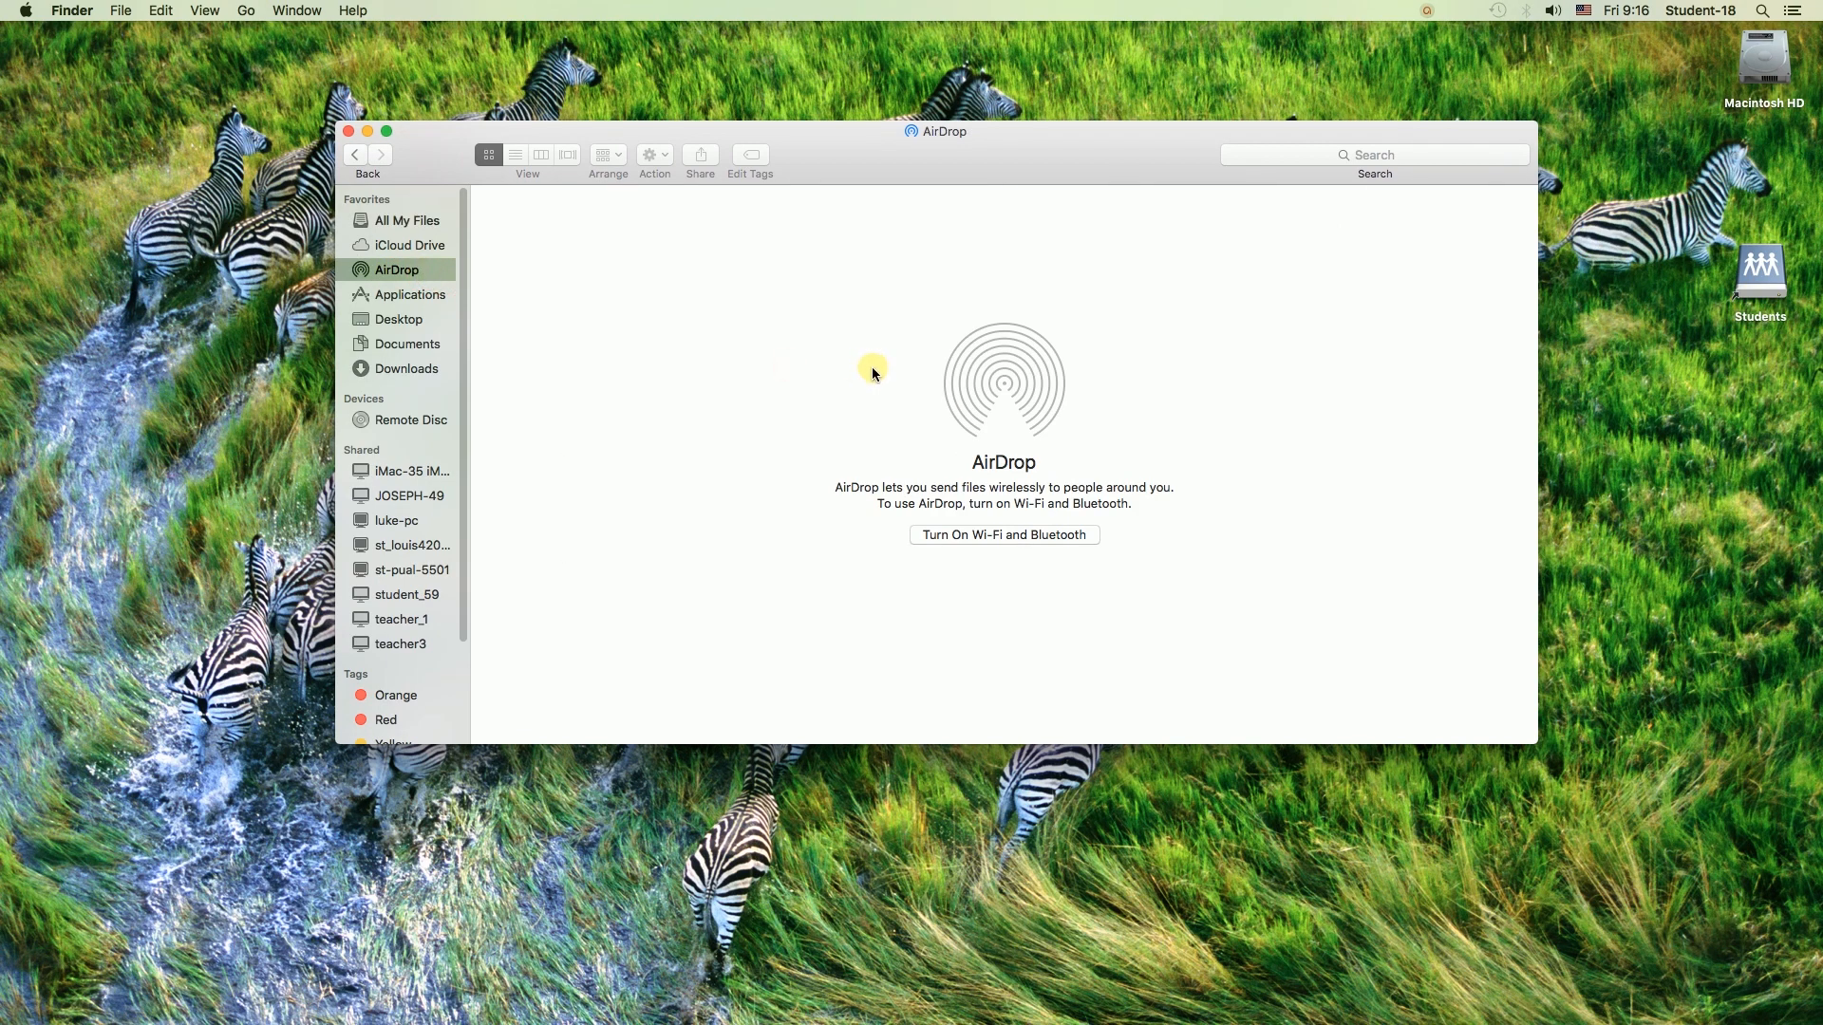
mouse_move(854, 488)
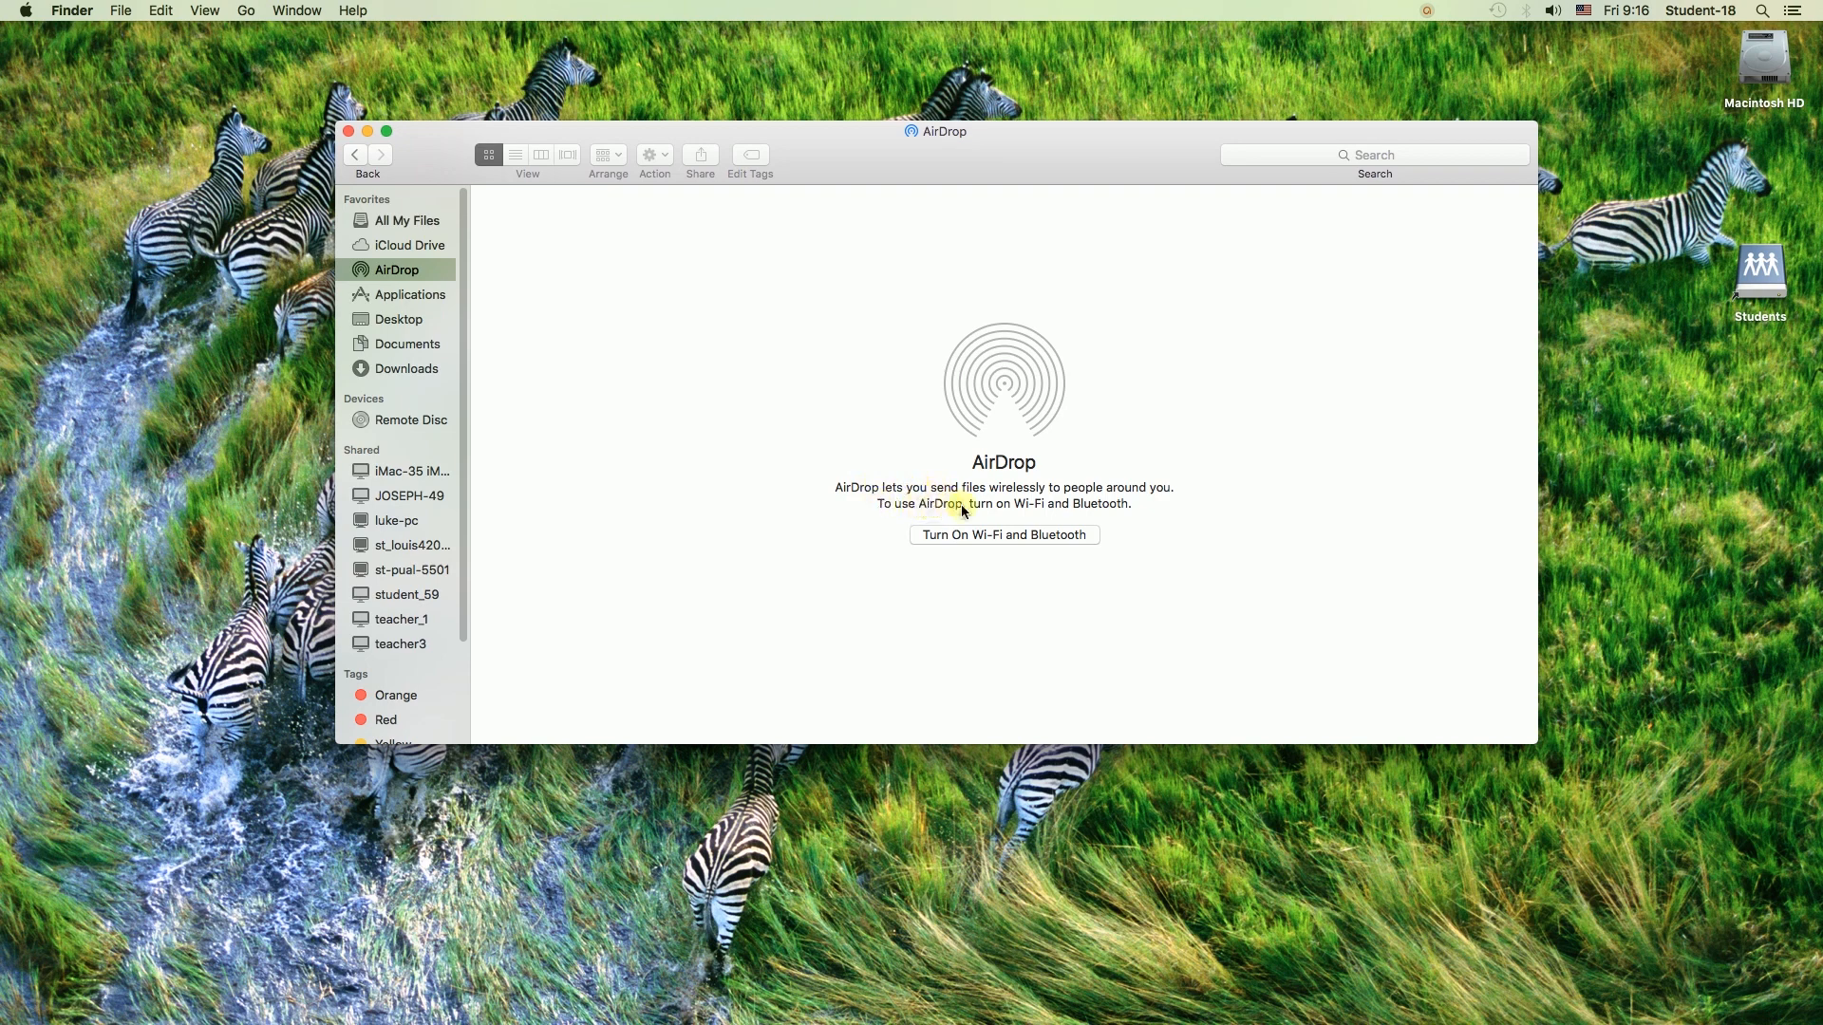
mouse_move(1097, 512)
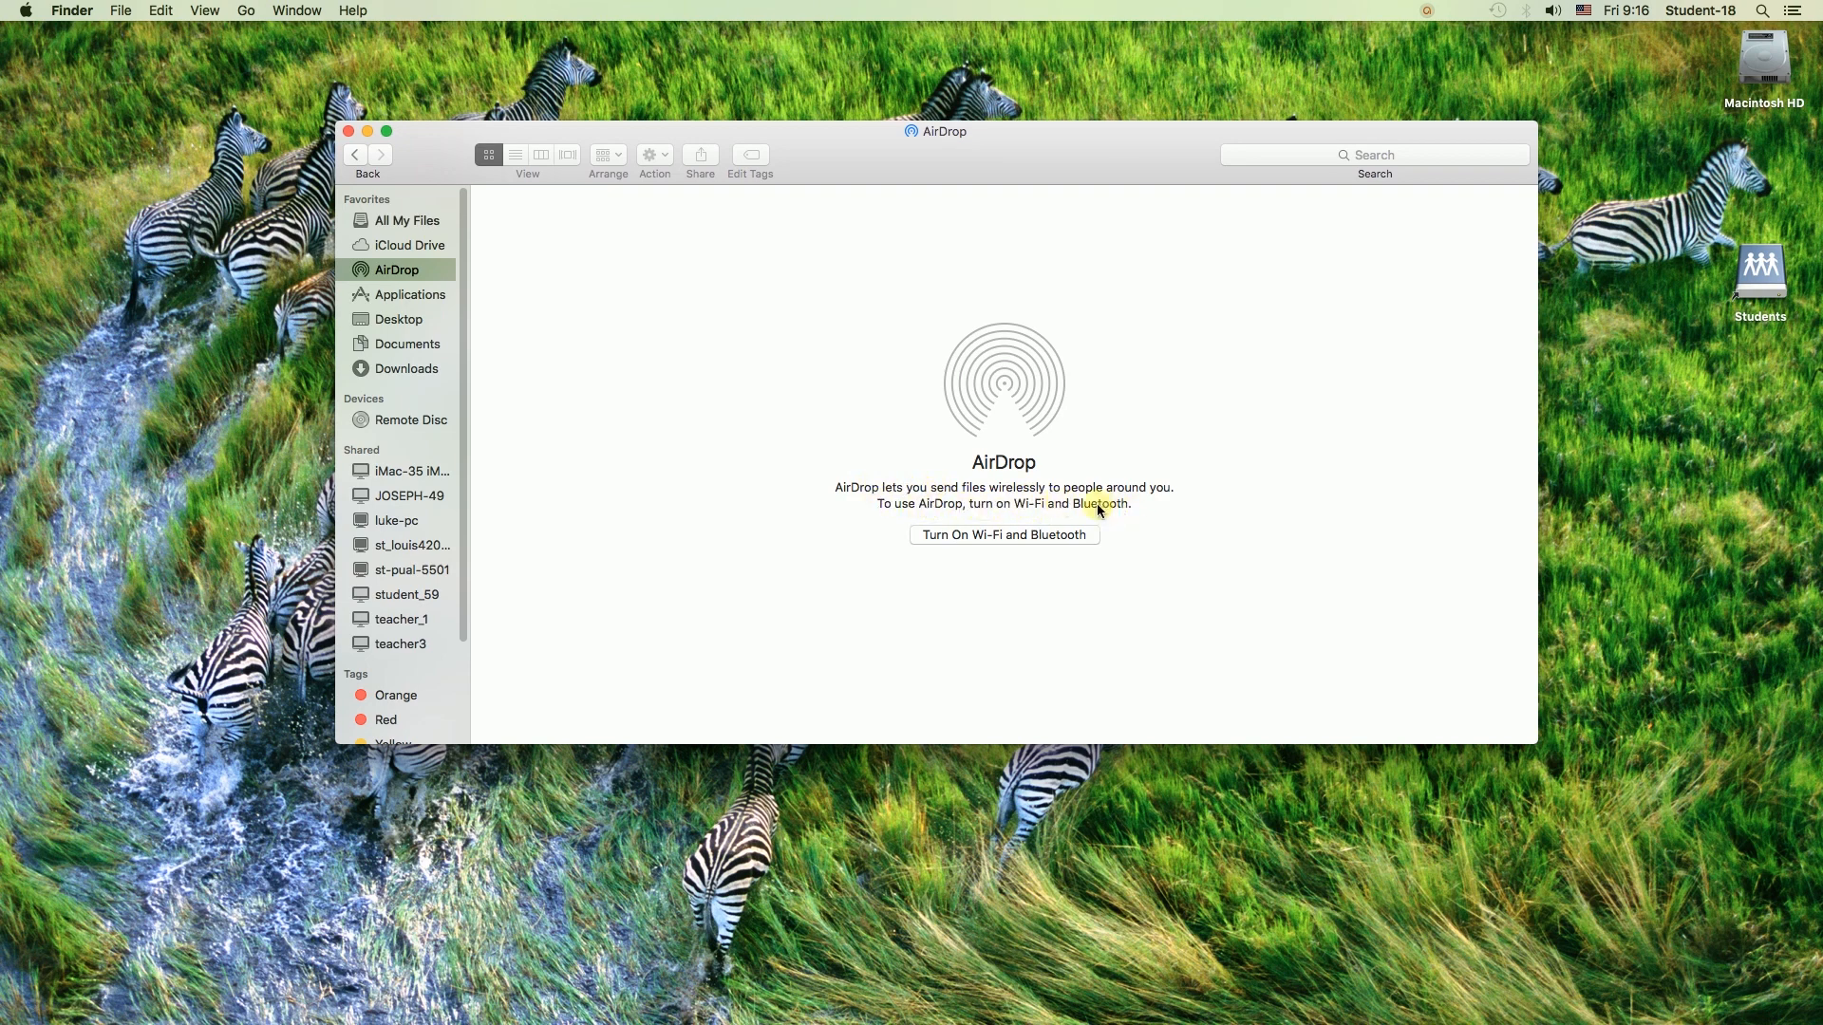
mouse_move(1037, 528)
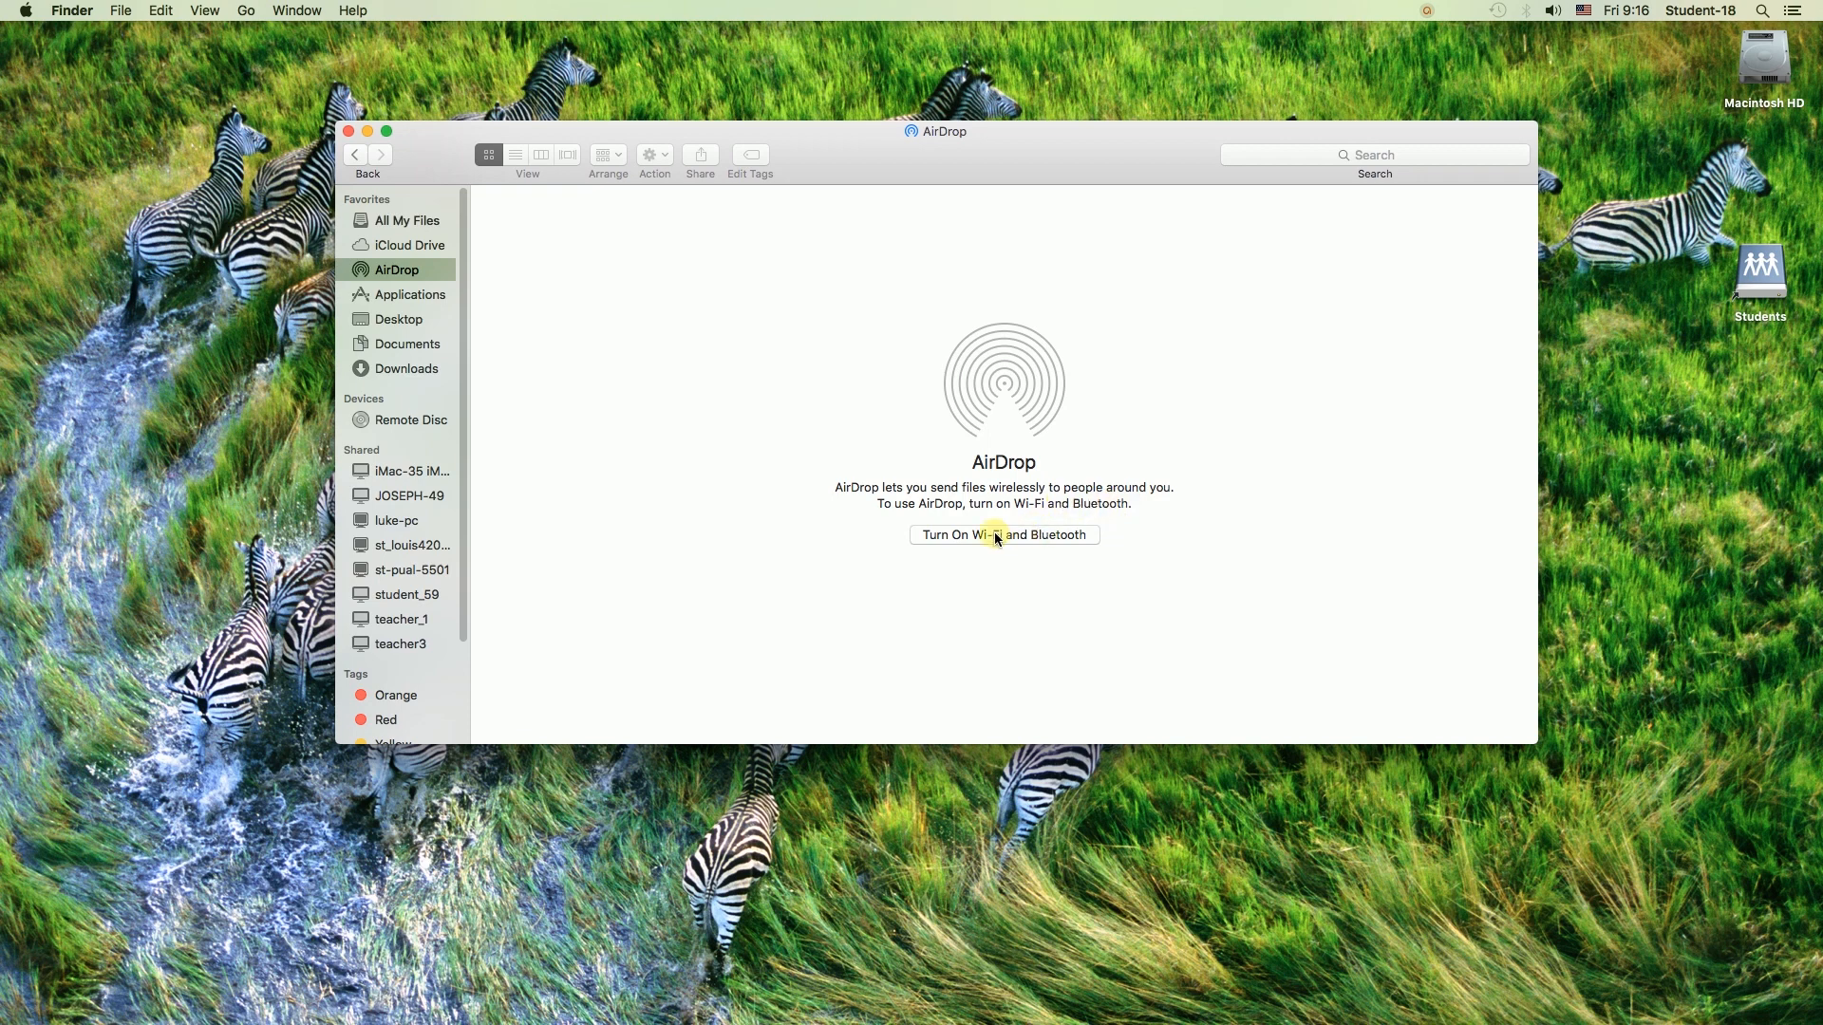
left_click(1002, 534)
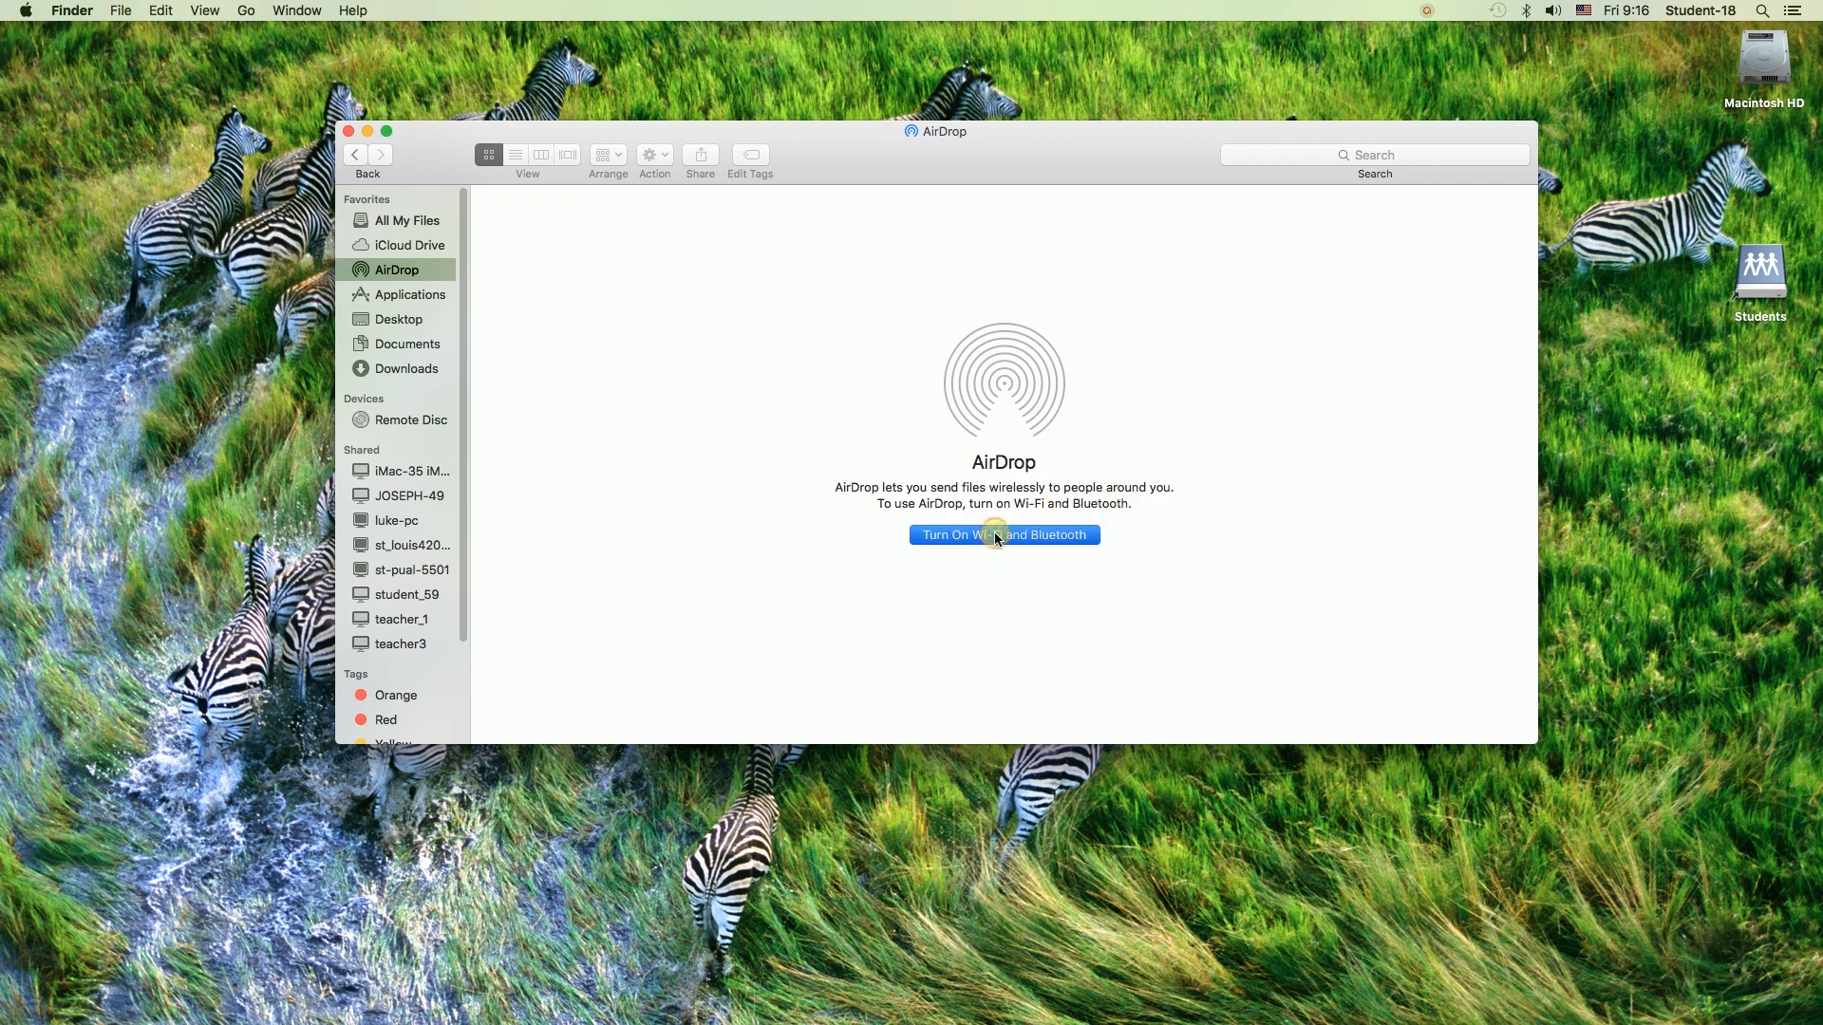
left_click(1004, 535)
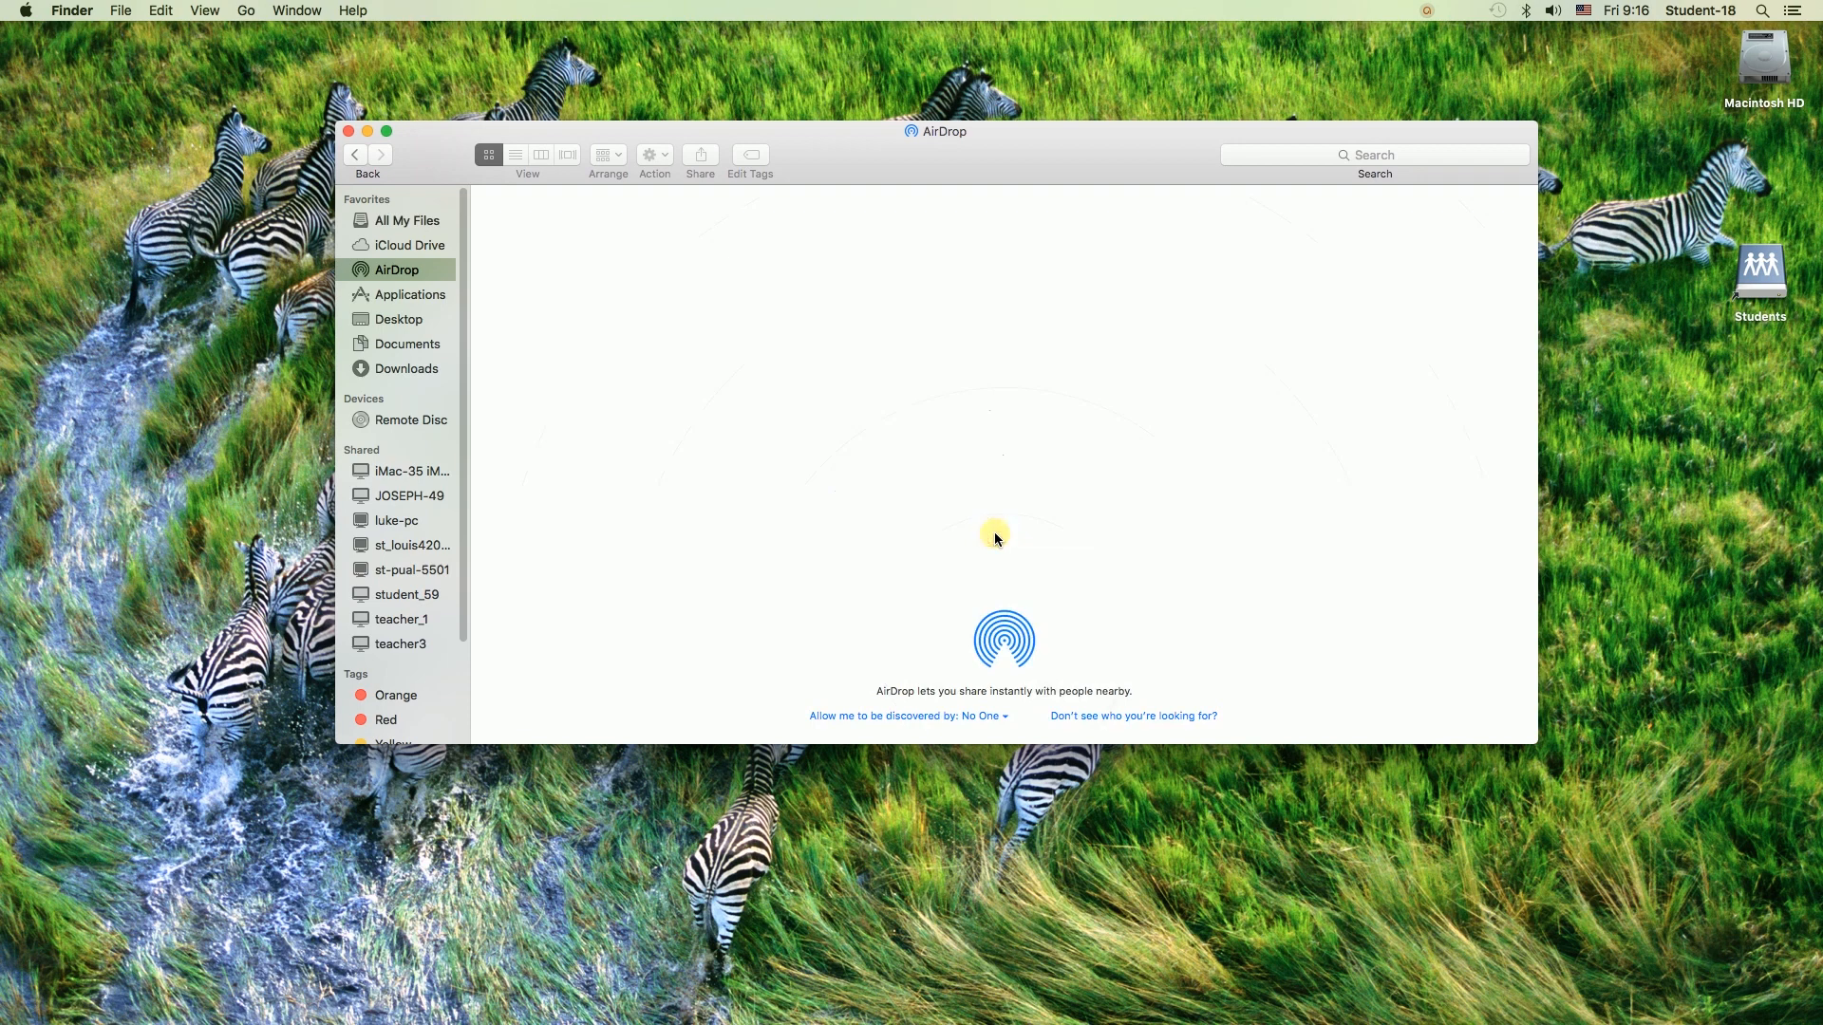
mouse_move(1143, 684)
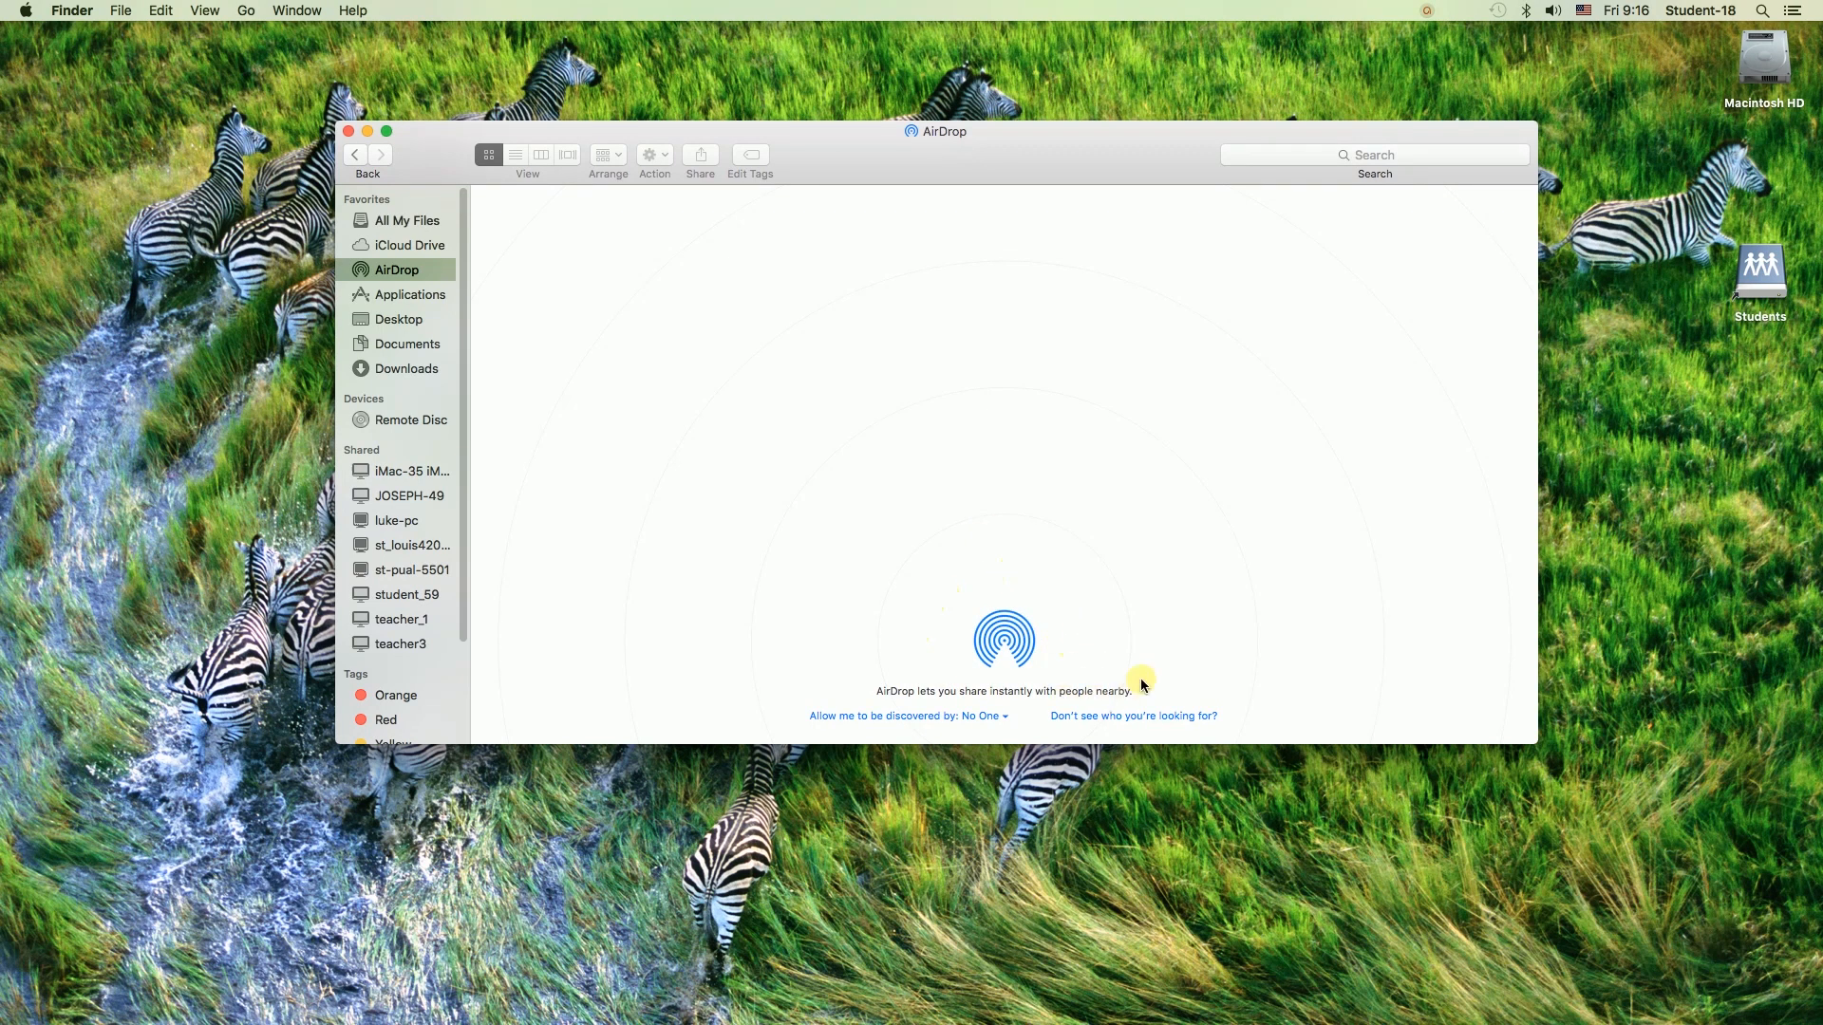
mouse_move(947, 637)
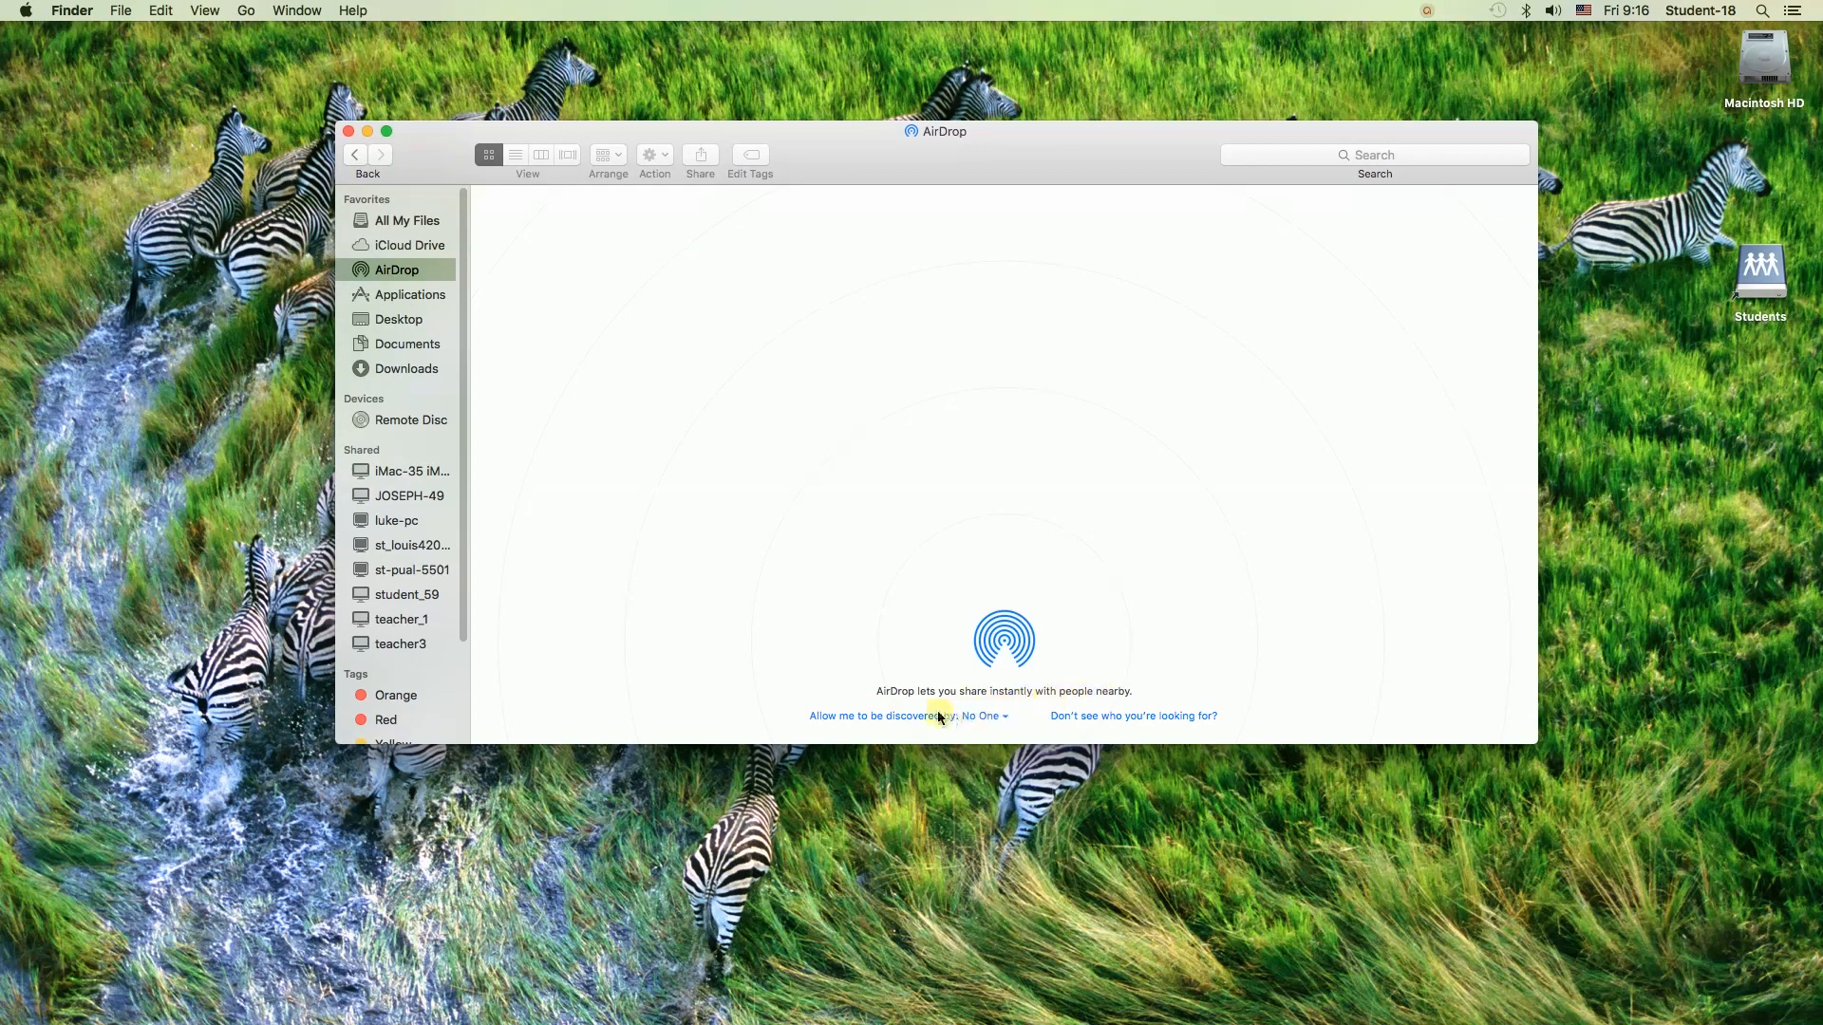
mouse_move(870, 720)
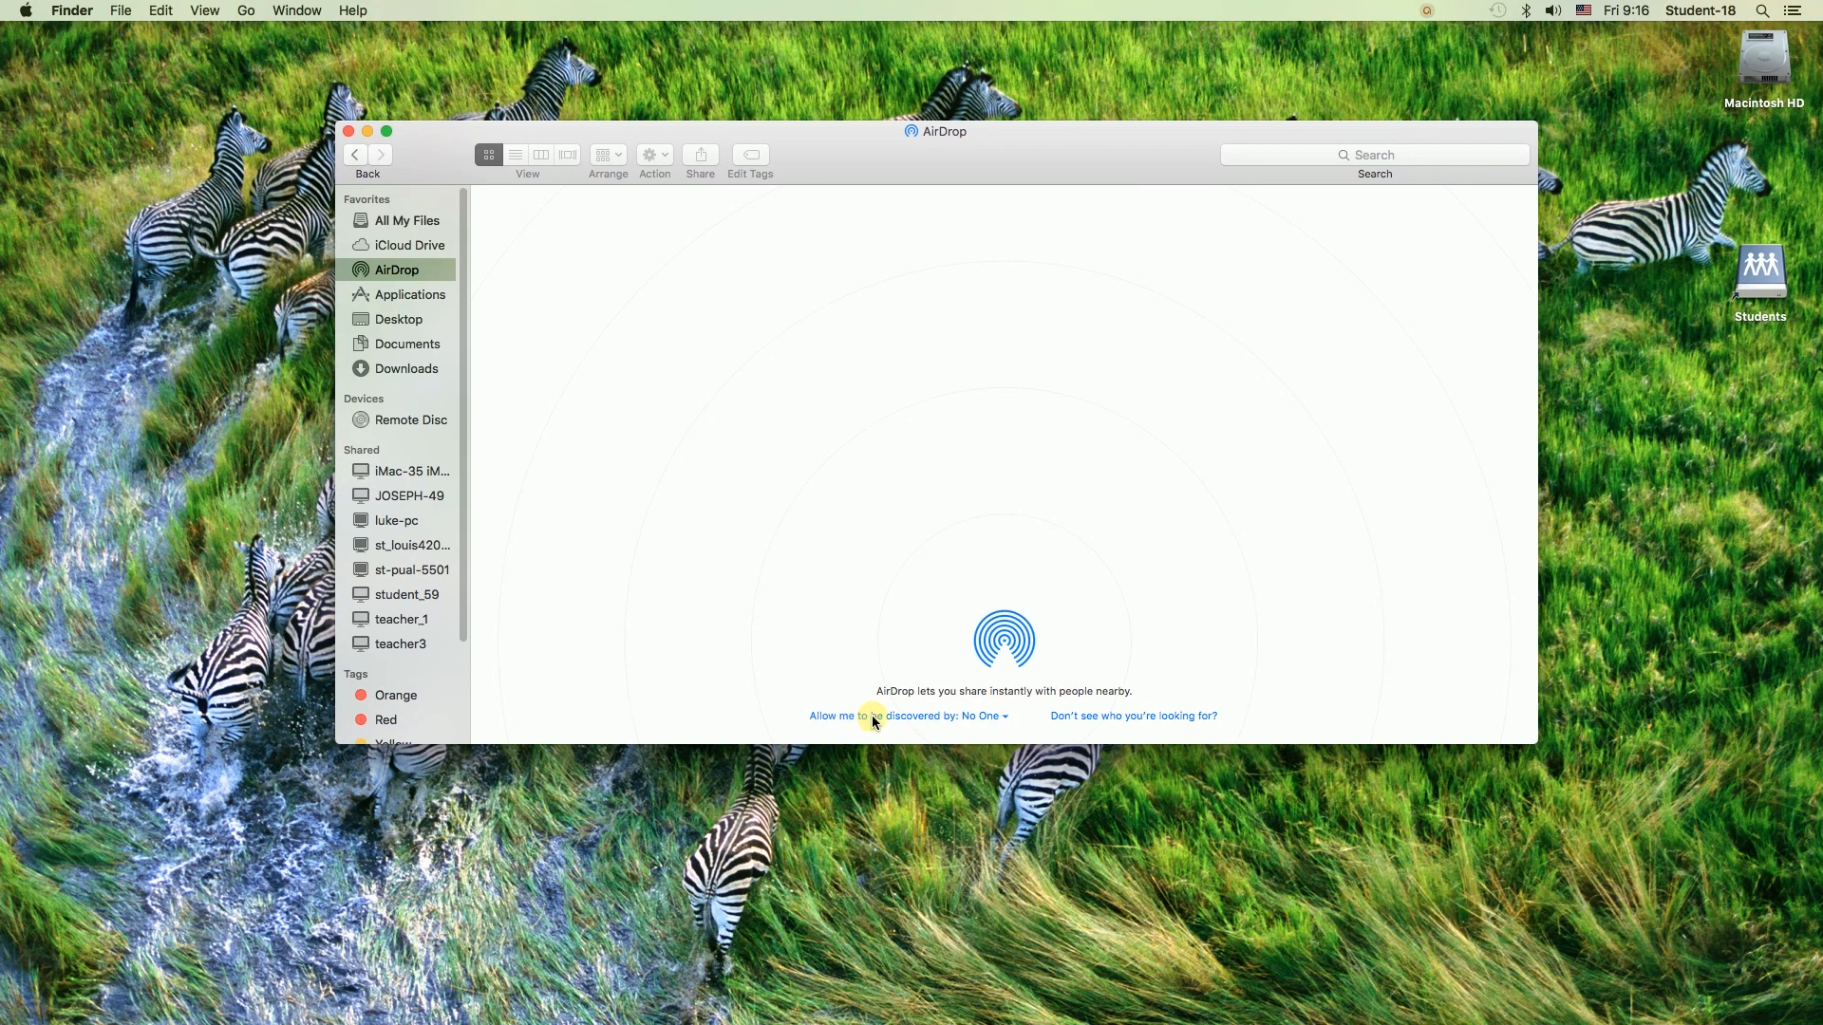
mouse_move(1000, 721)
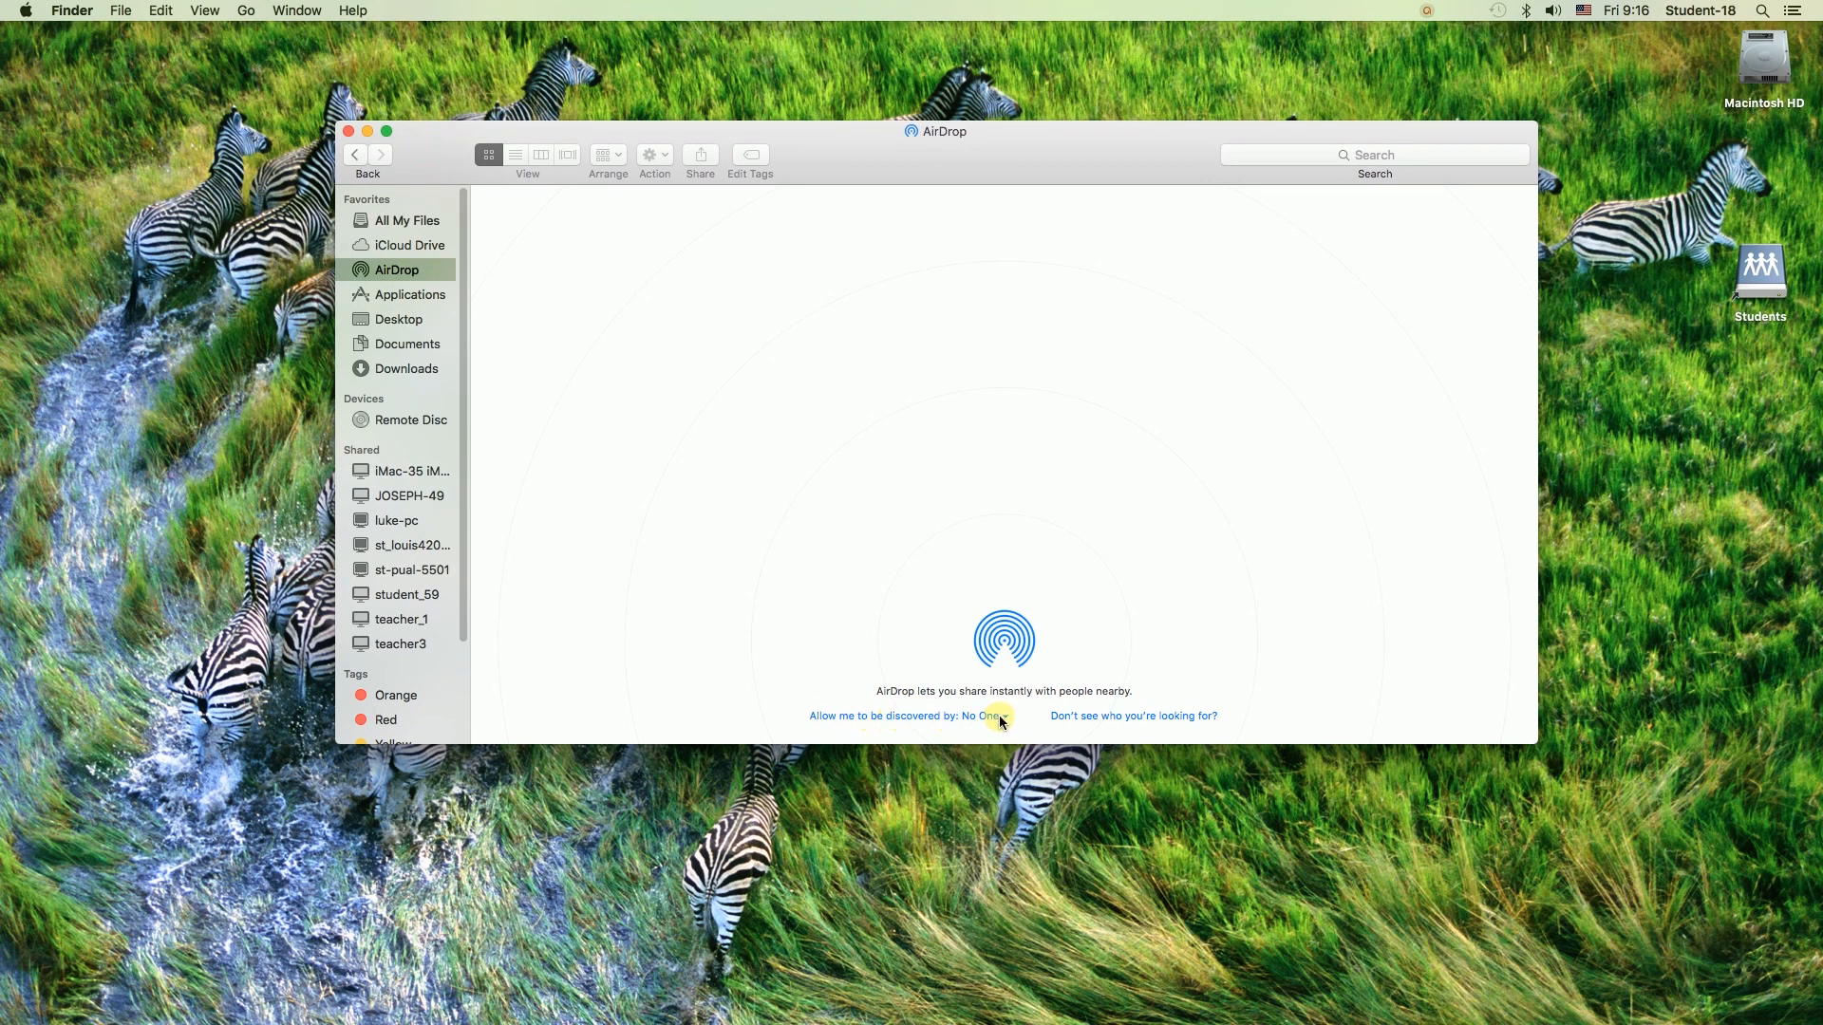
Change AirDrop discoverability from No One to Everyone
left_click(985, 715)
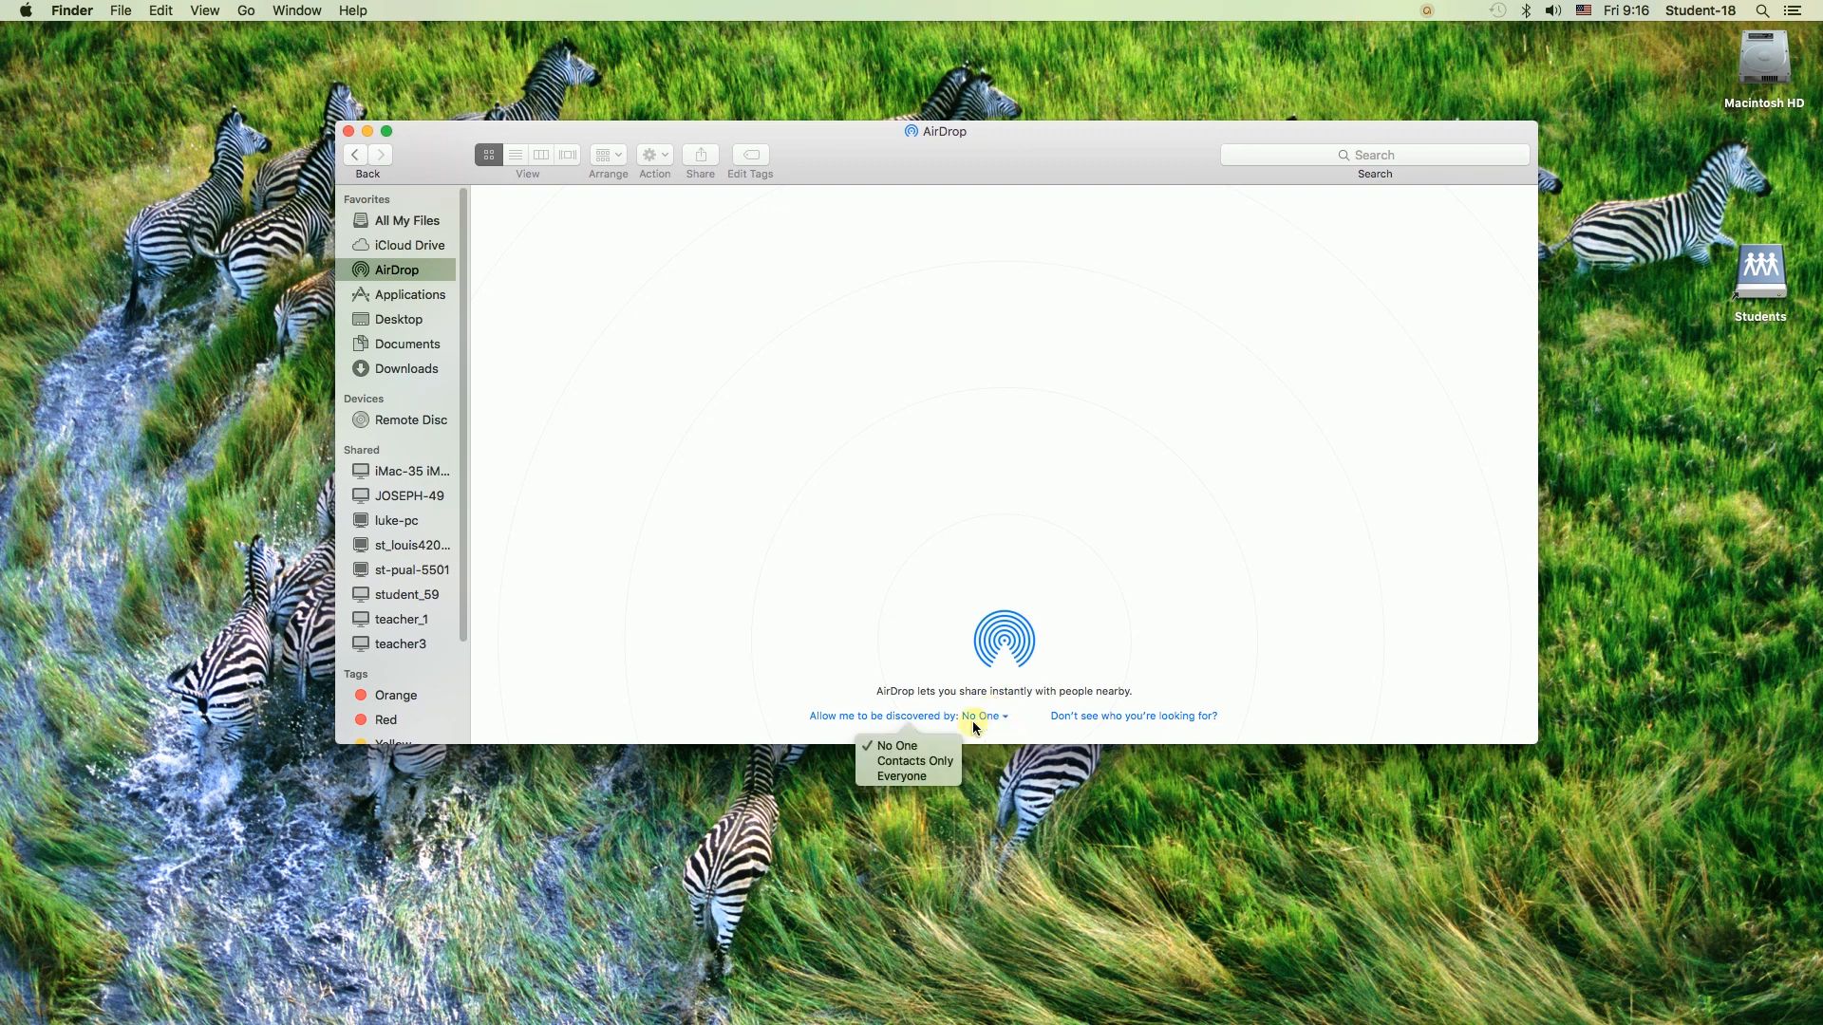
mouse_move(911, 760)
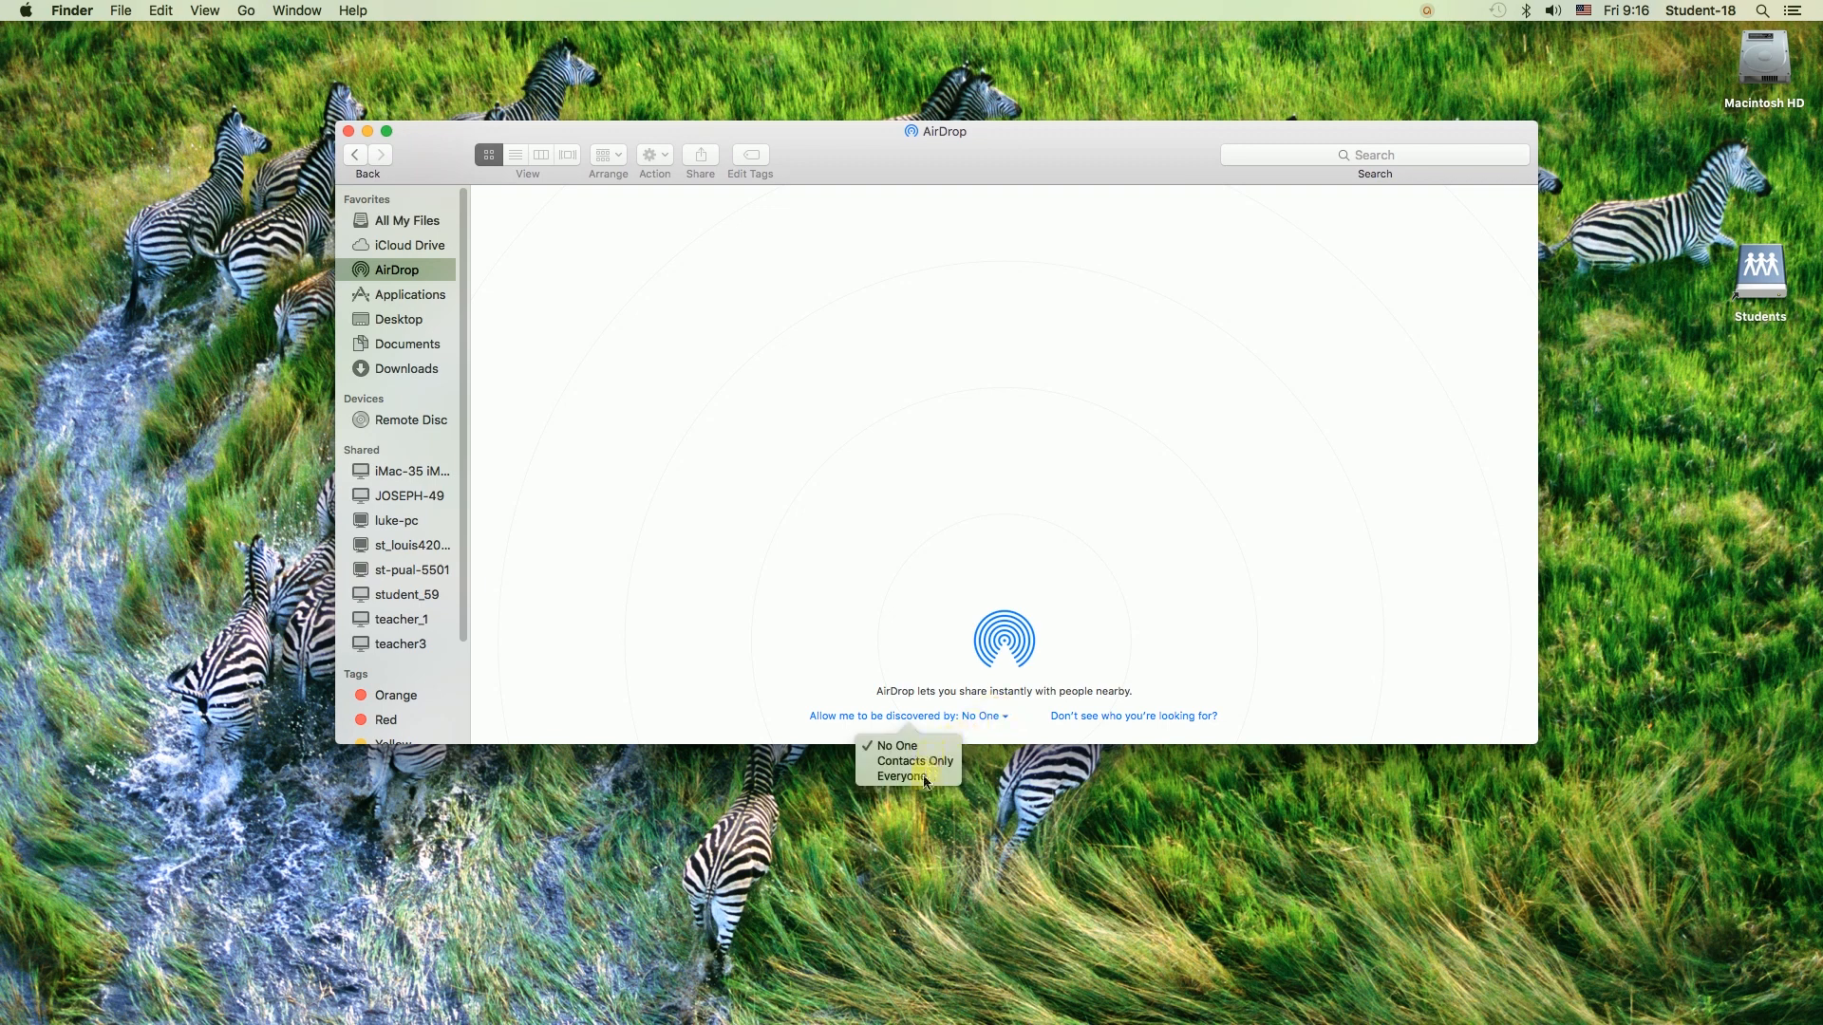
left_click(902, 777)
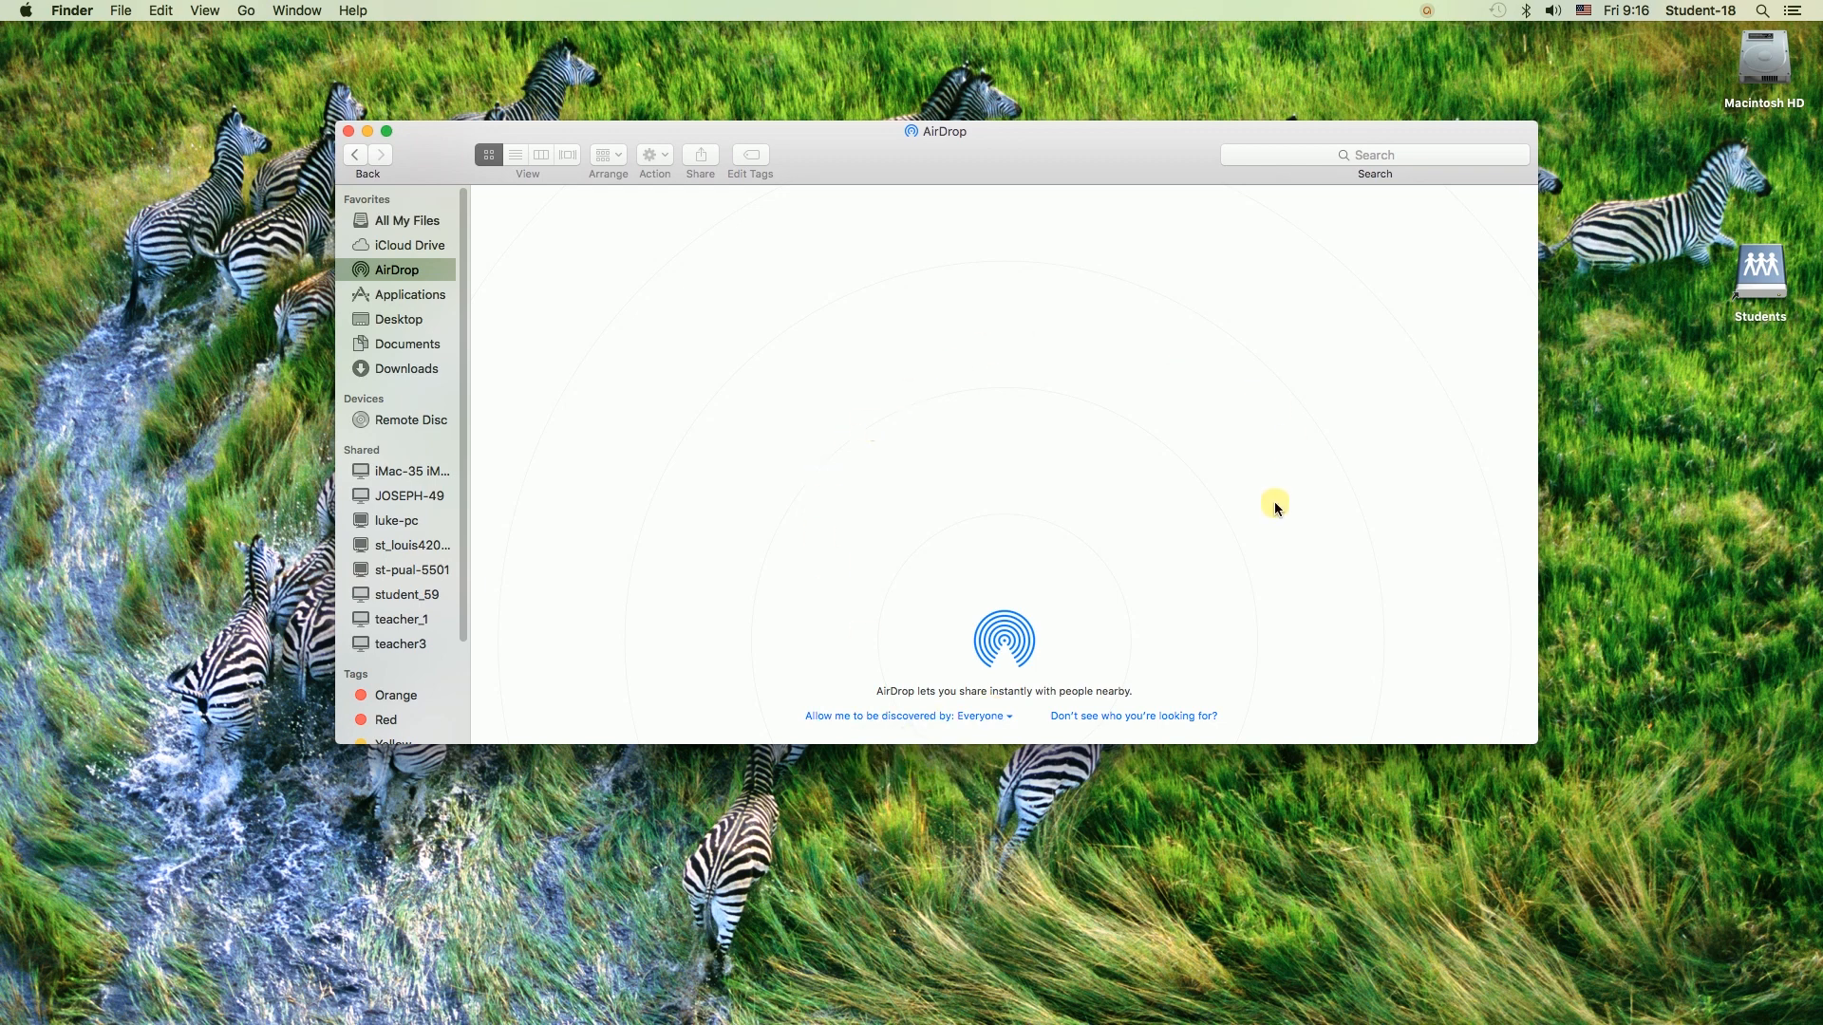
mouse_move(1145, 429)
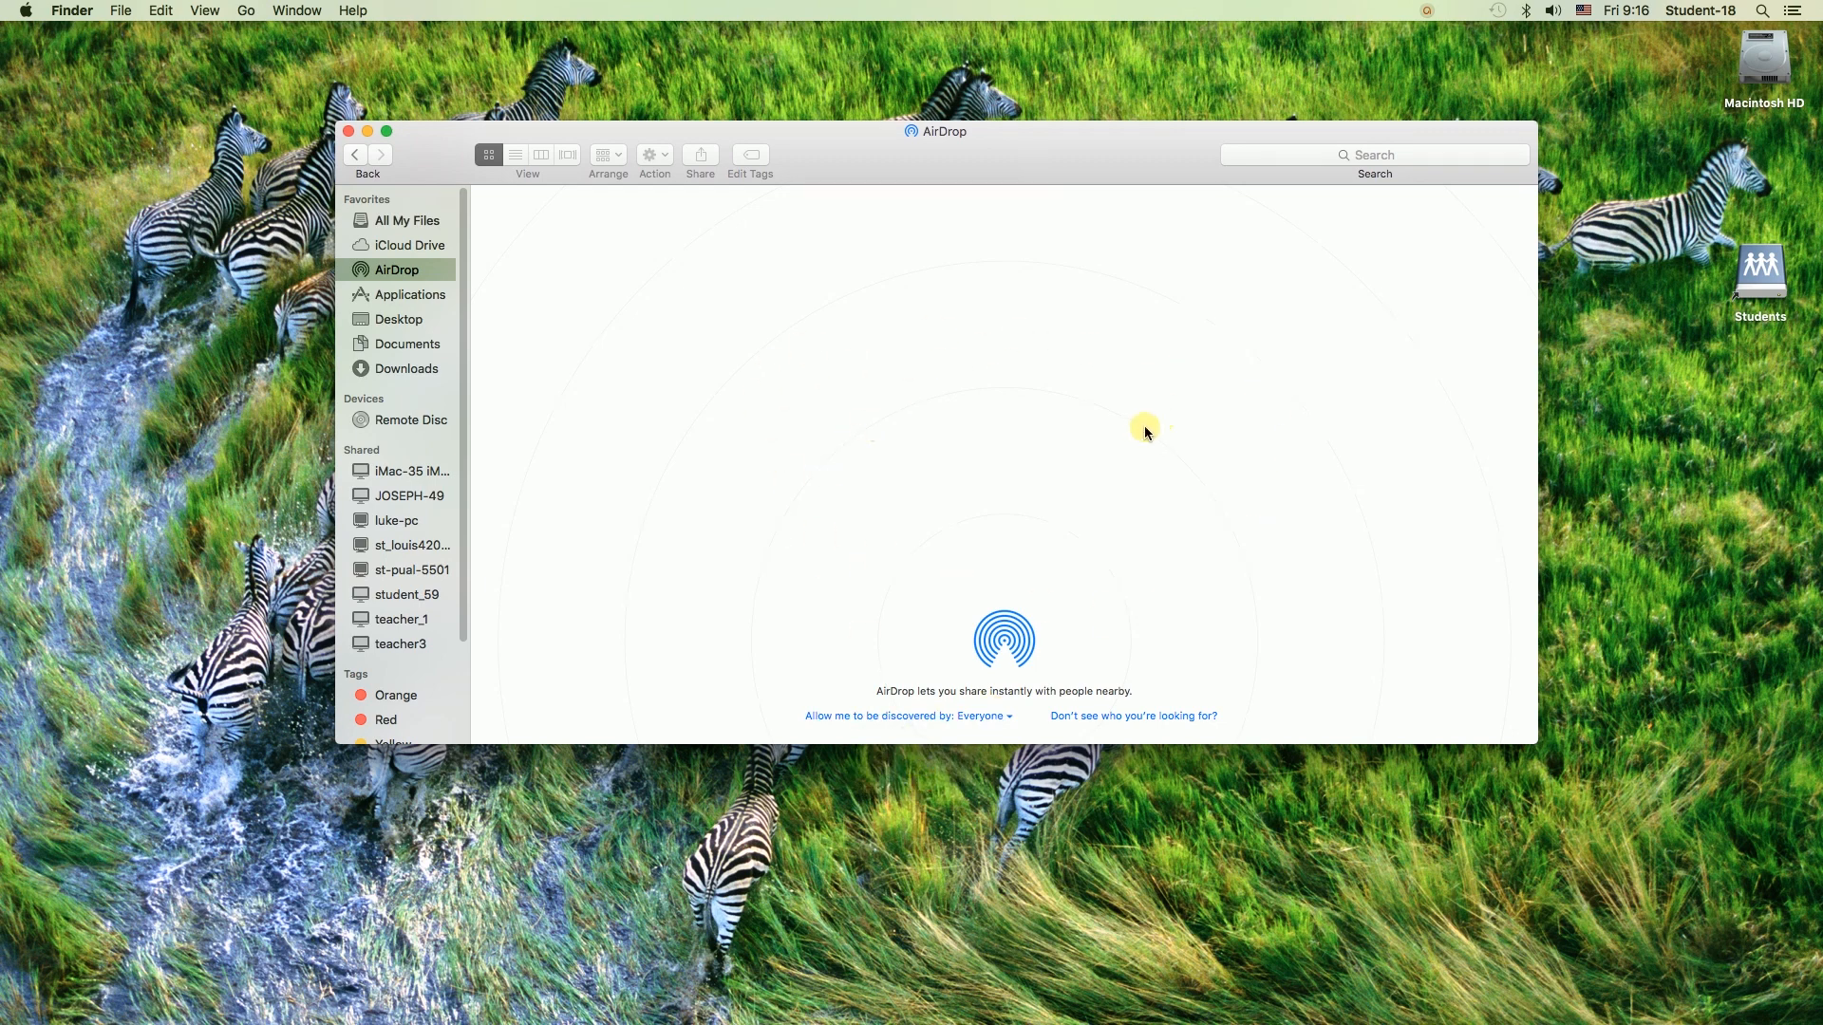
mouse_move(1266, 451)
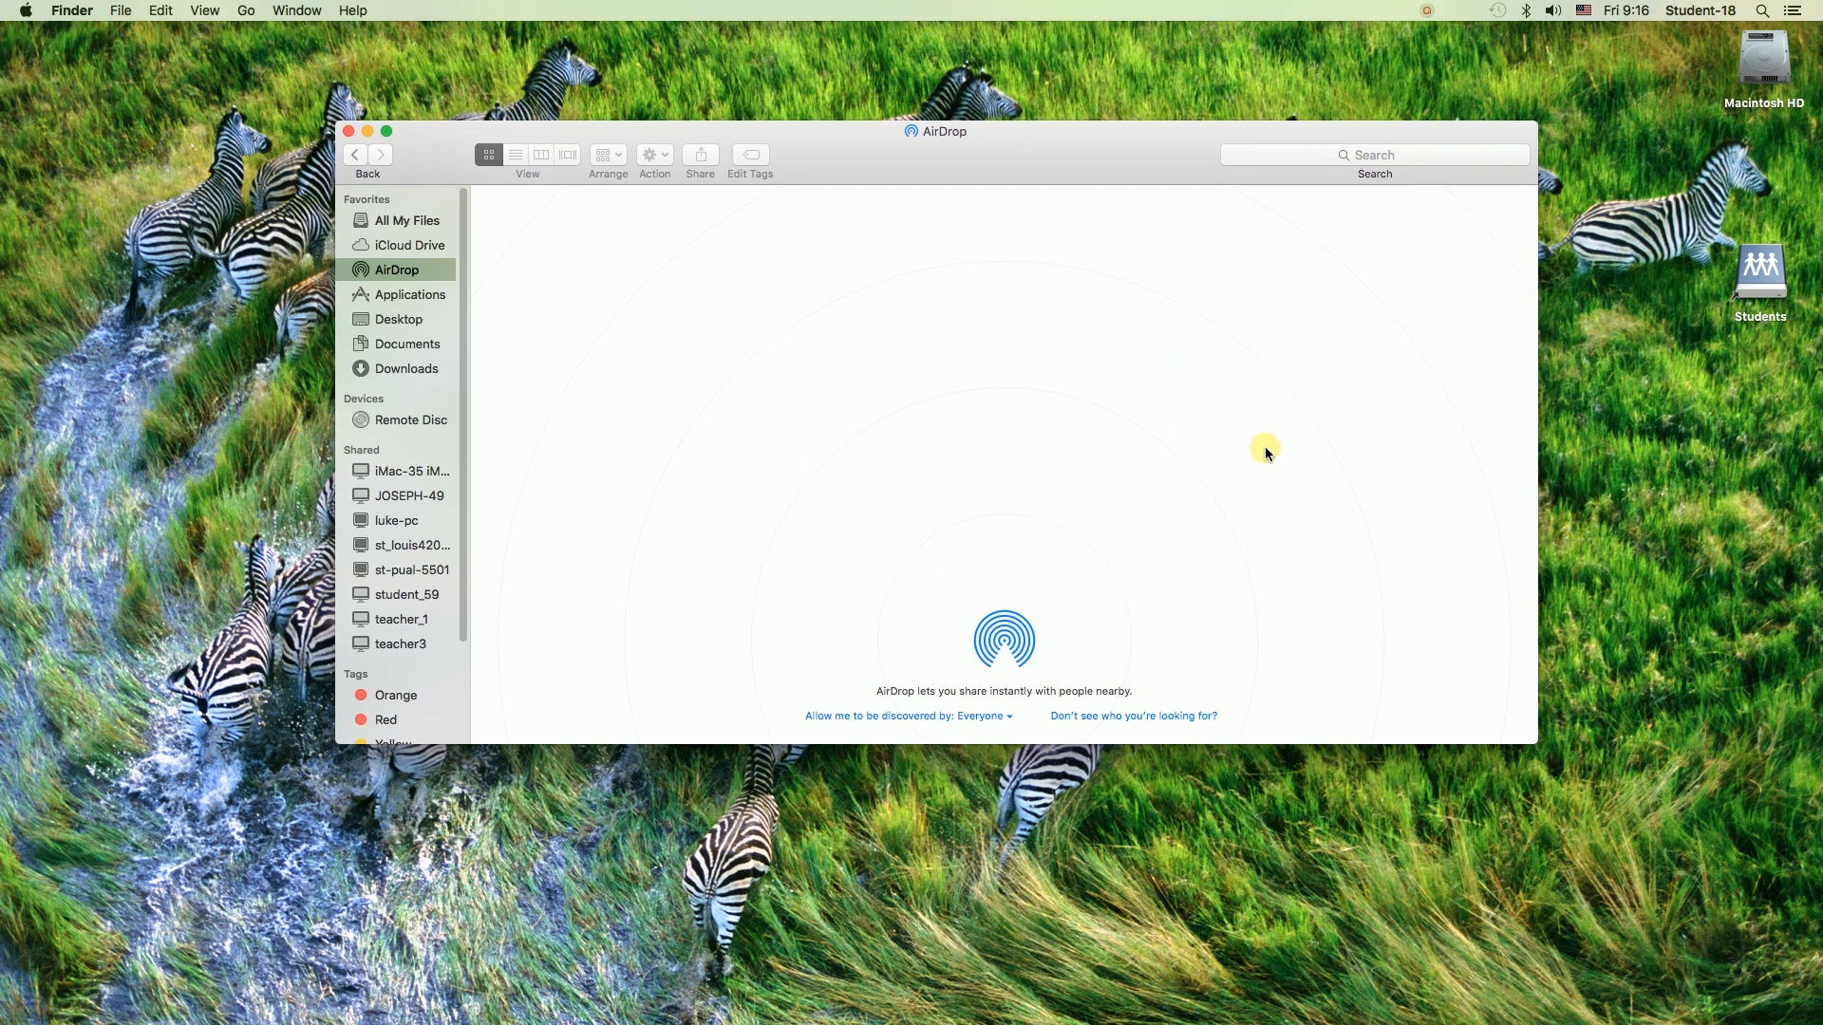
mouse_move(1289, 455)
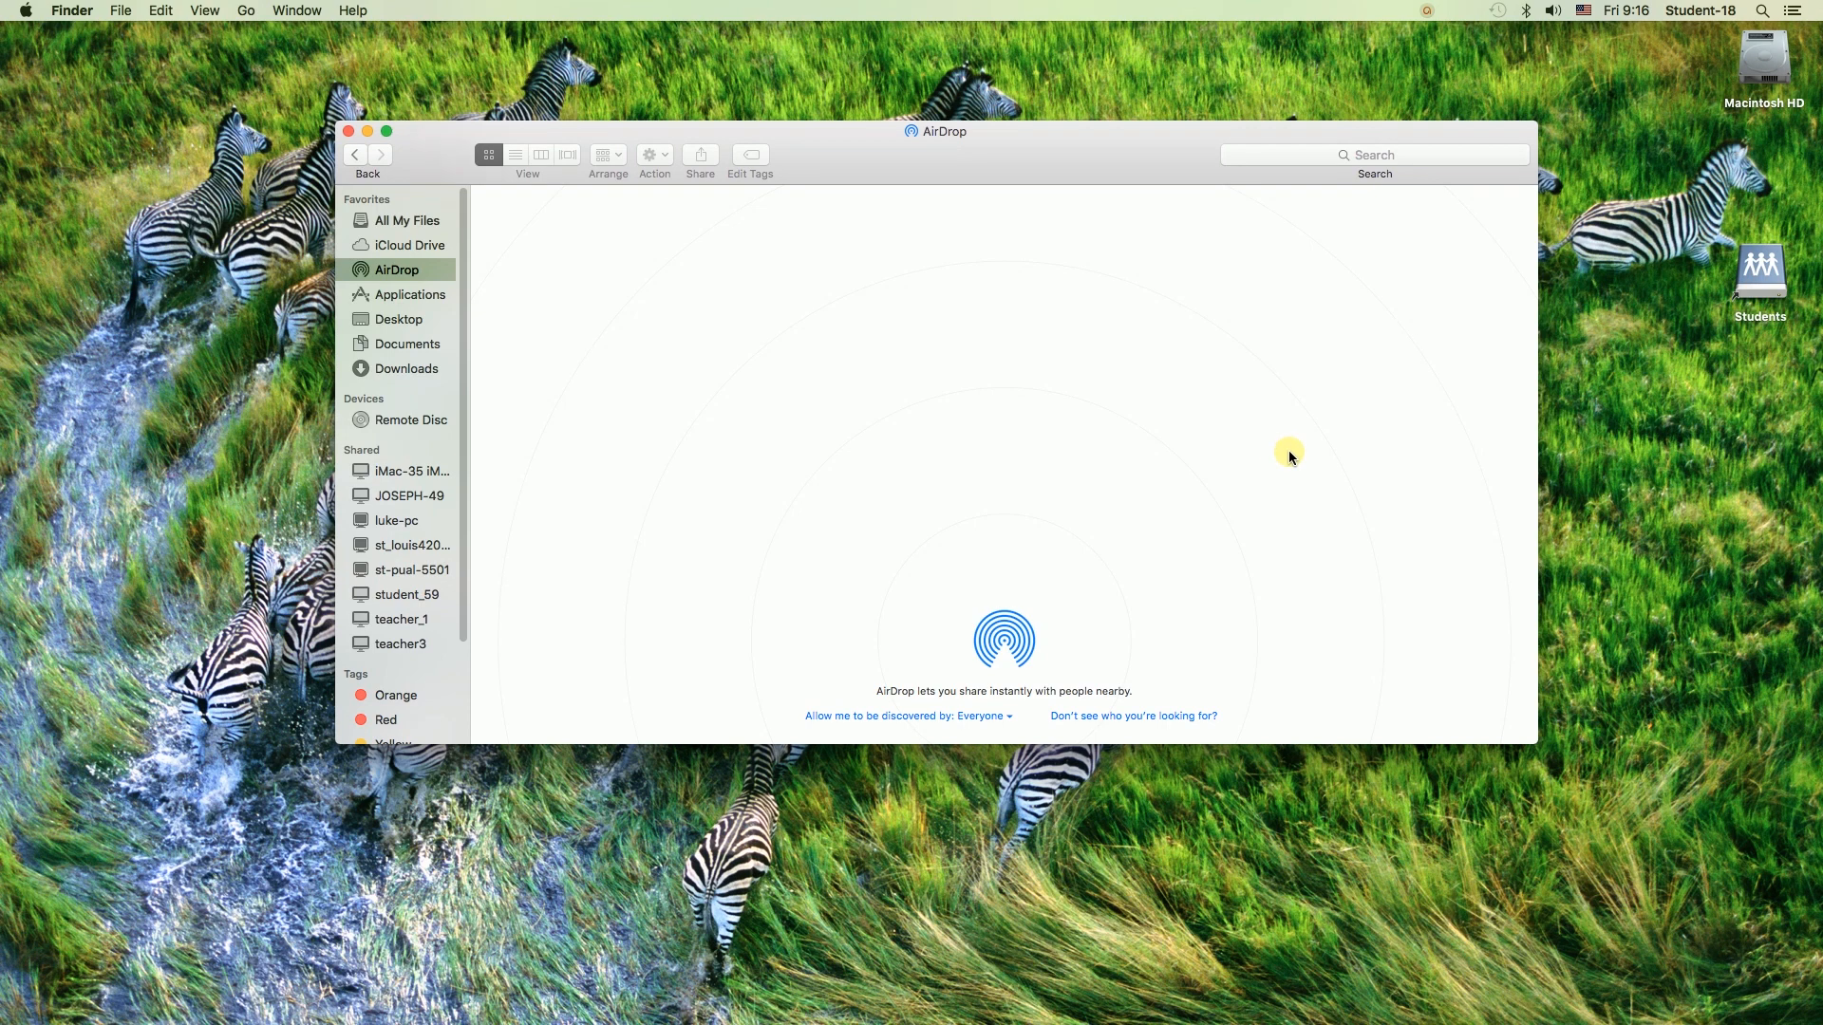
mouse_move(1355, 462)
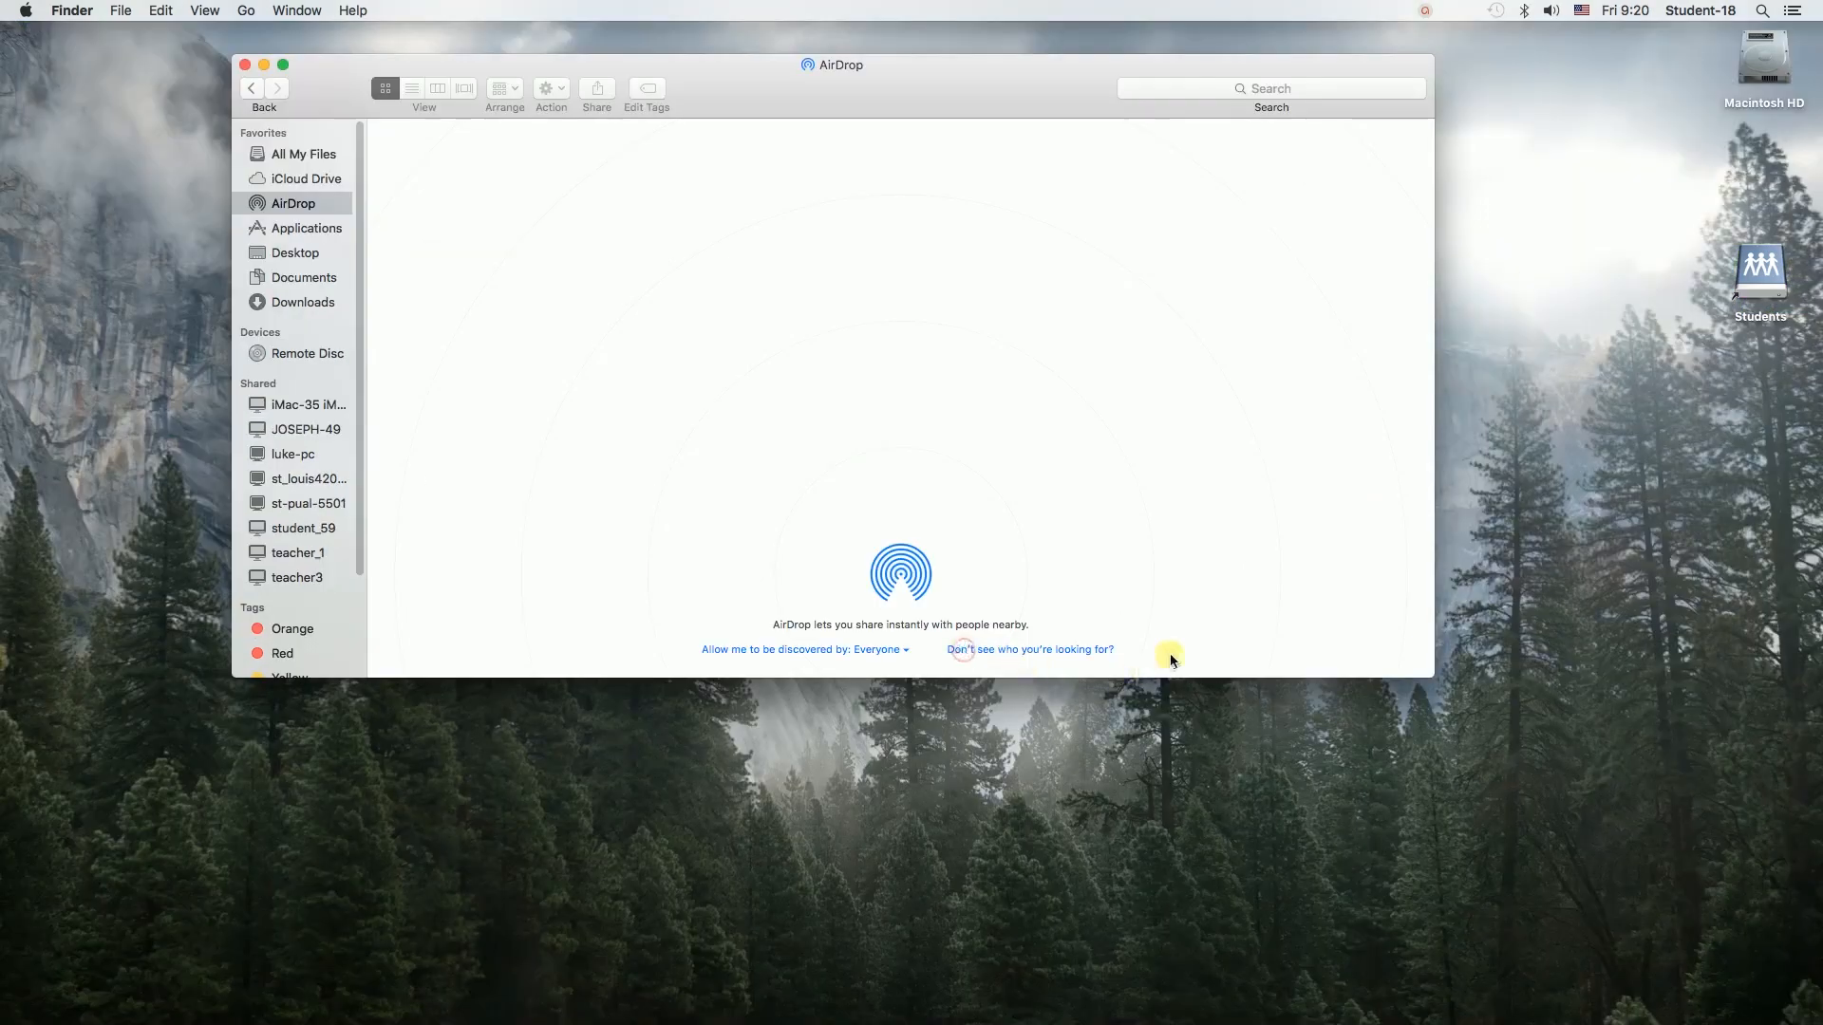
mouse_move(893, 193)
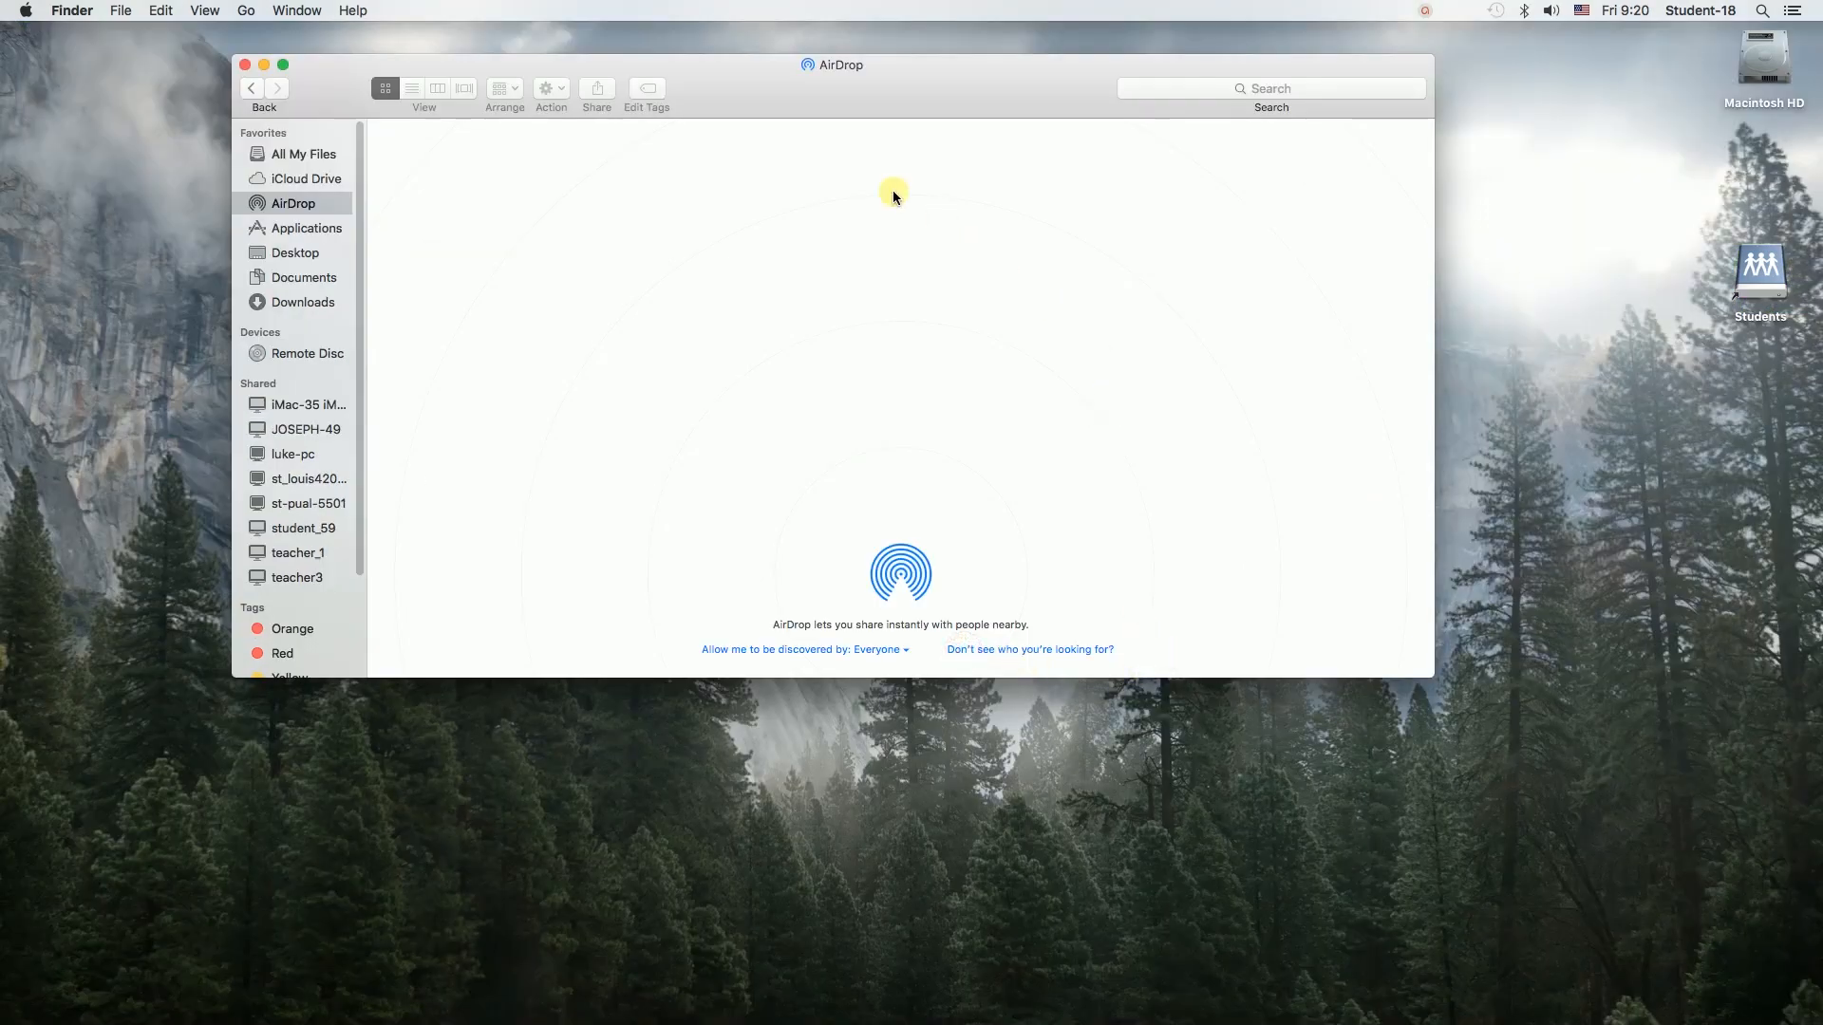
mouse_move(789, 177)
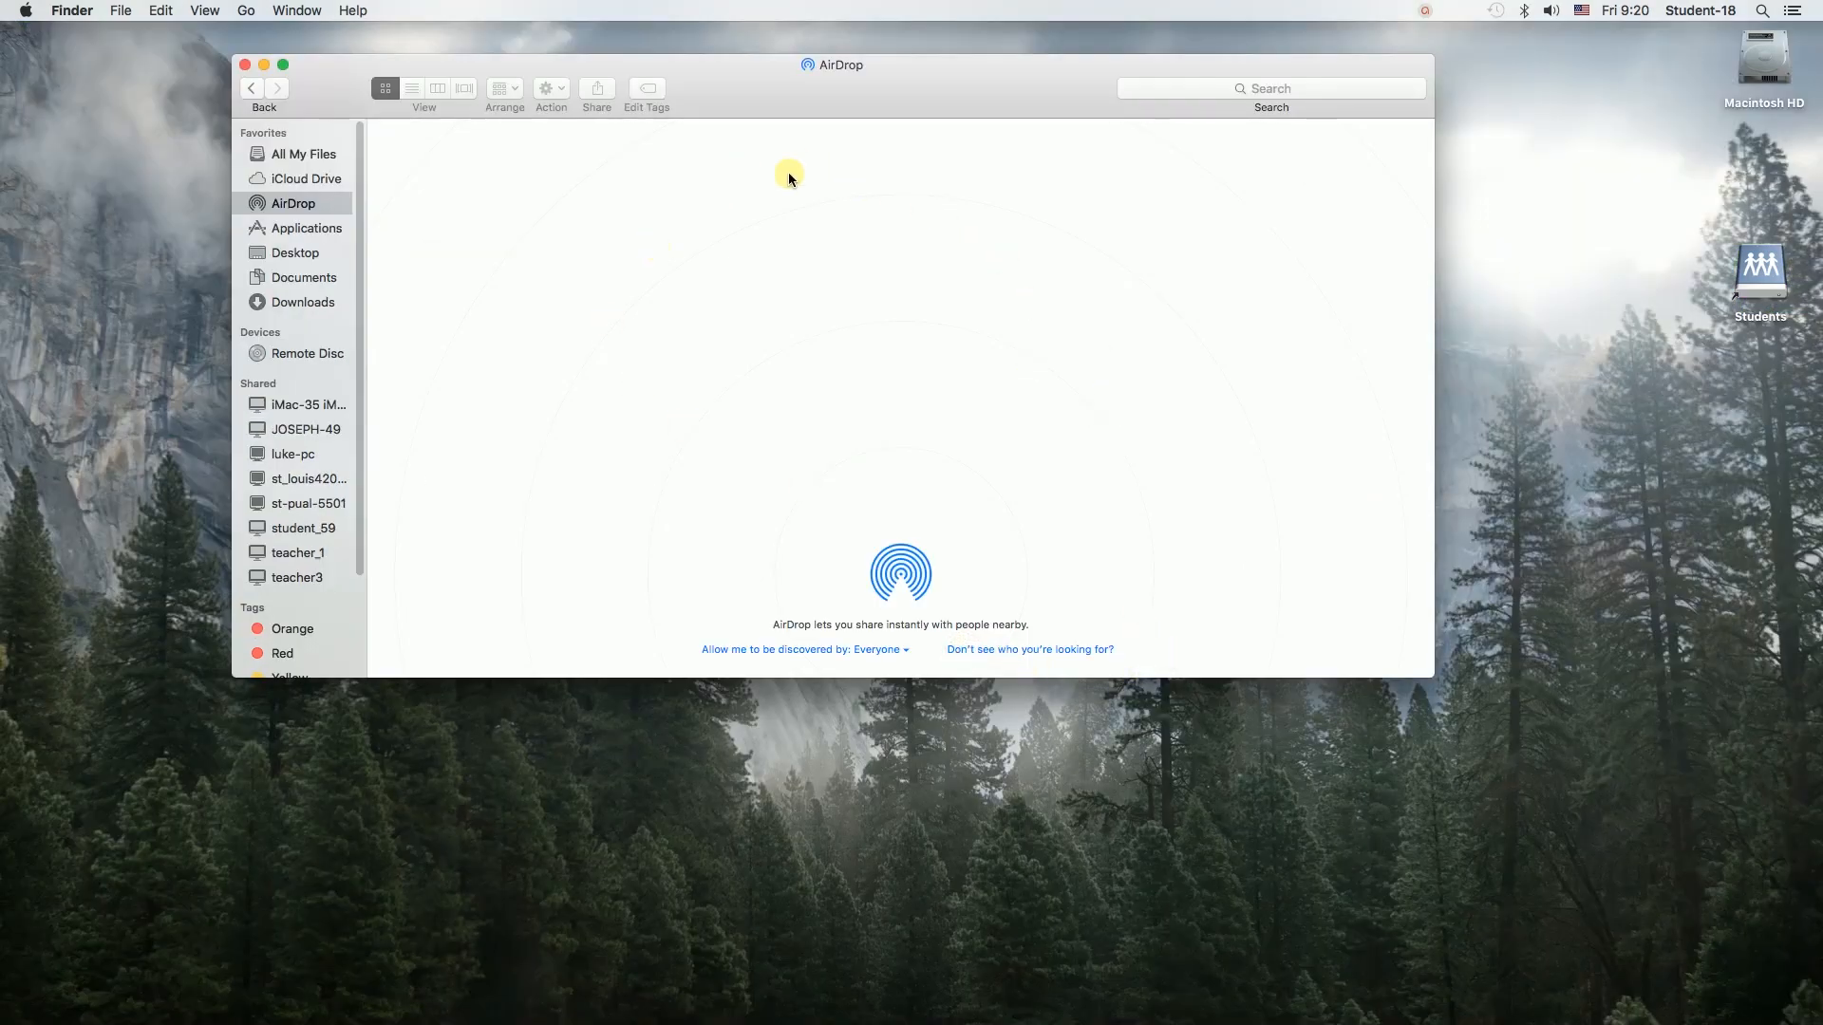
mouse_move(1187, 420)
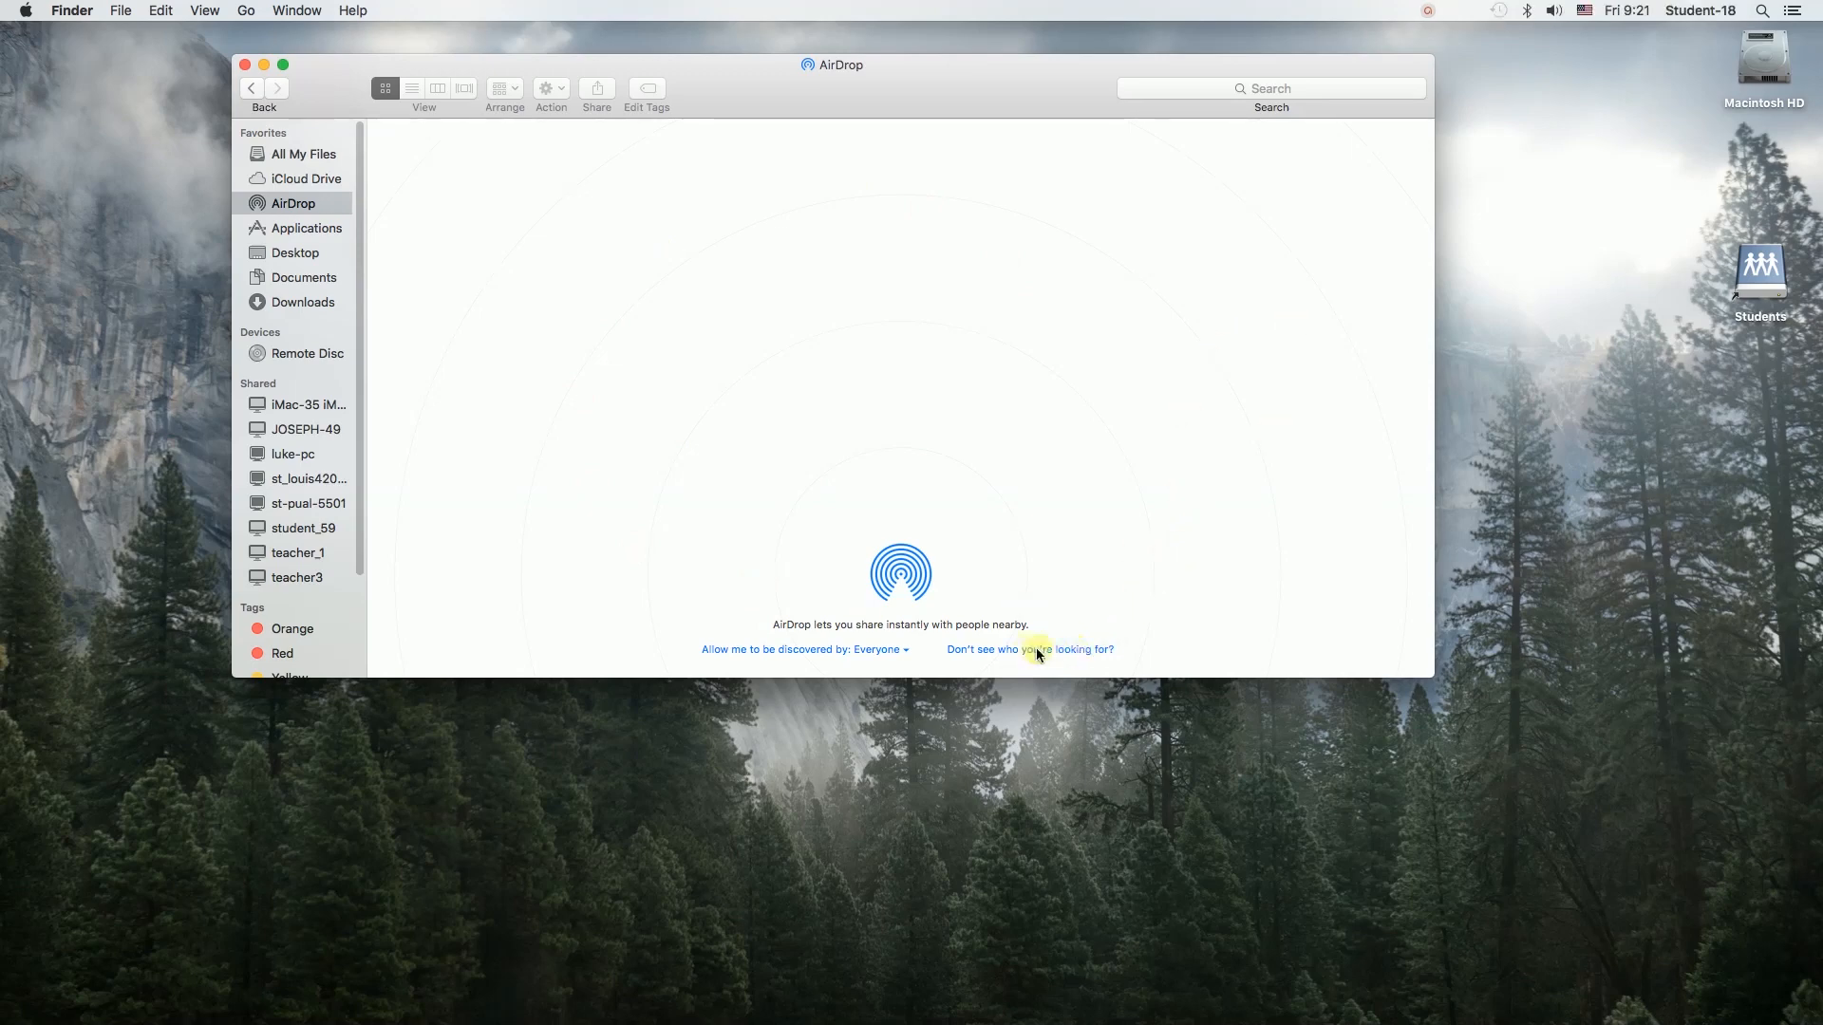
Use 'Don't see who you're looking for?' to start searching for an older Mac
left_click(1027, 648)
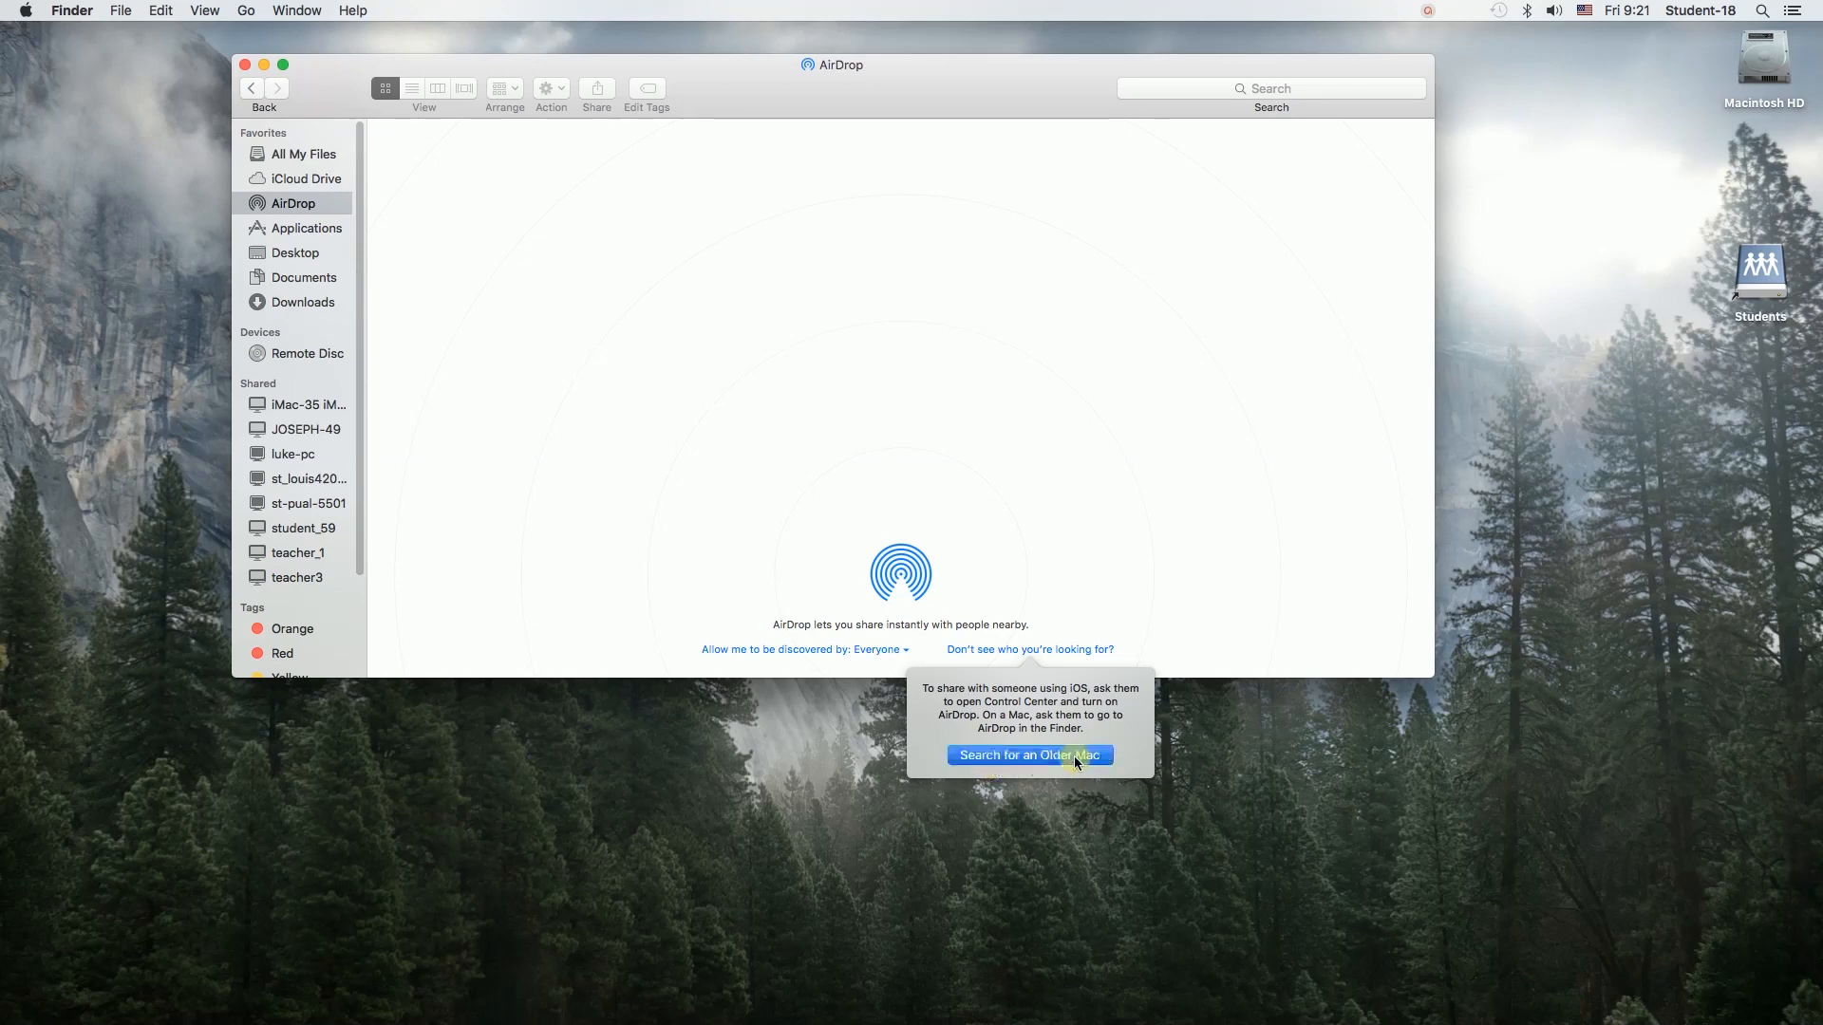
left_click(1029, 755)
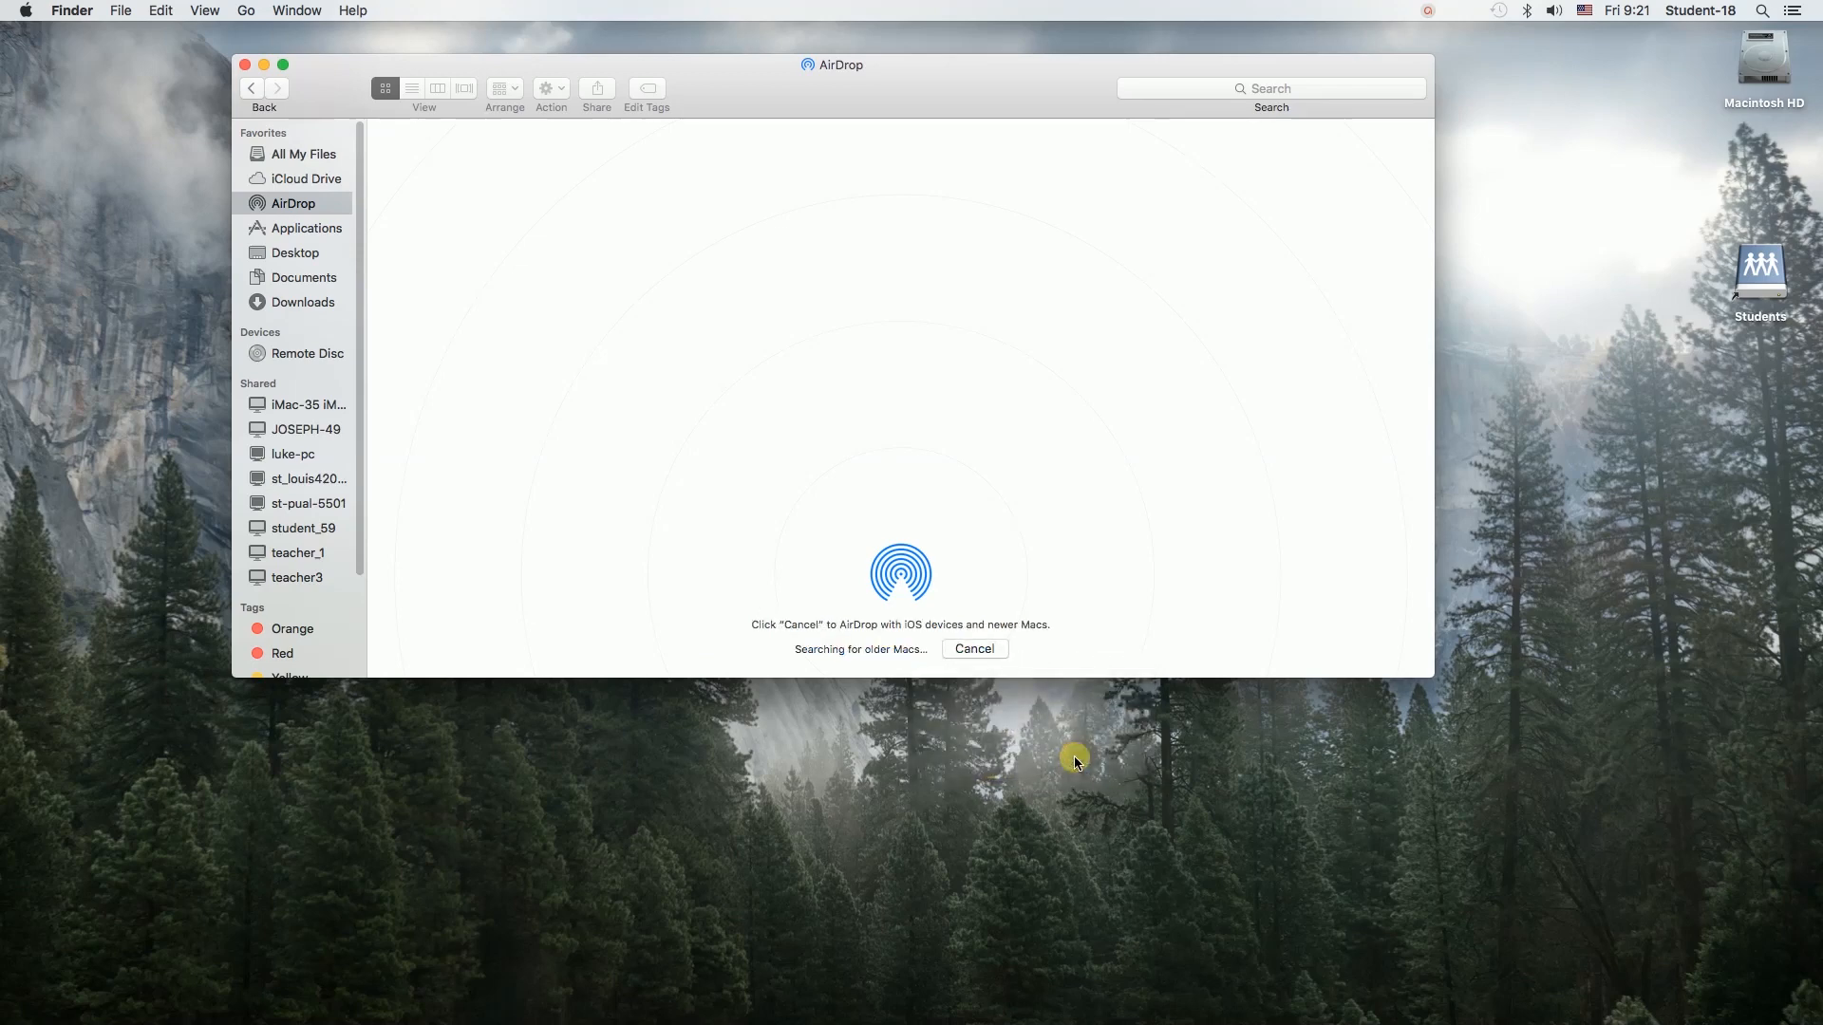
mouse_move(1062, 317)
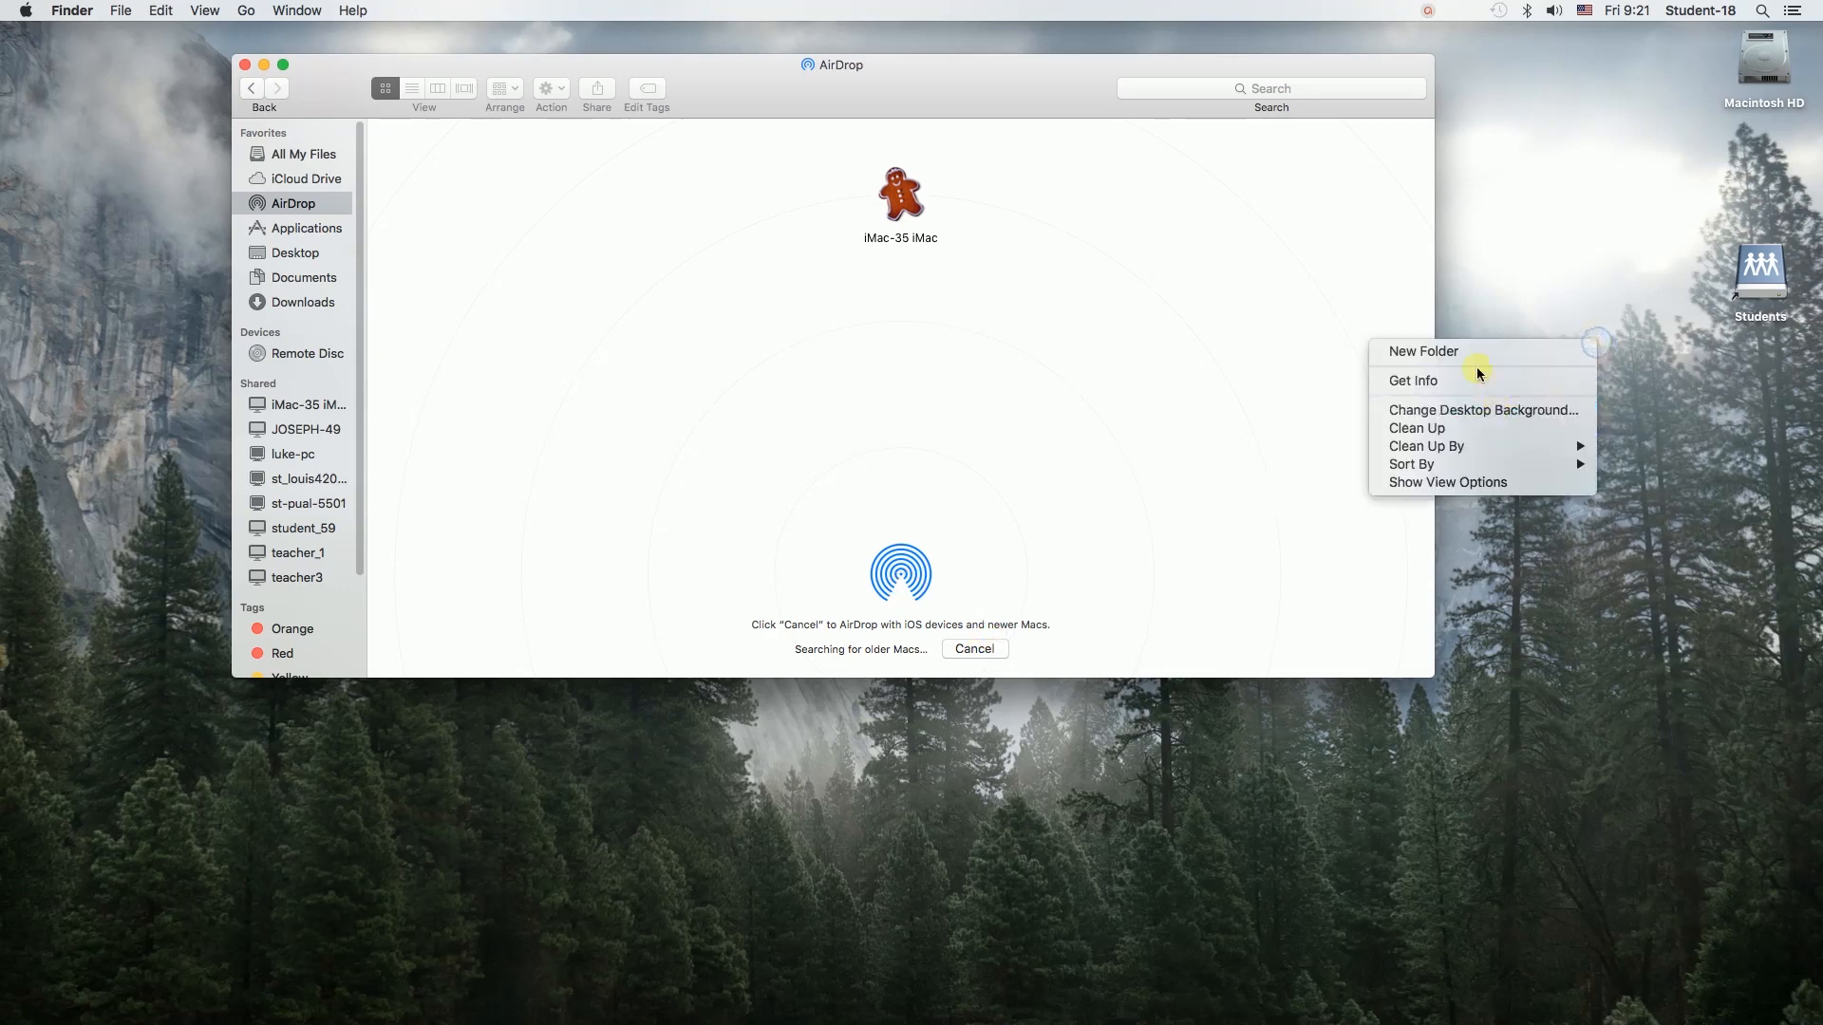
Create an untitled folder on the desktop to send to iMac-35 iMac
left_click(1422, 351)
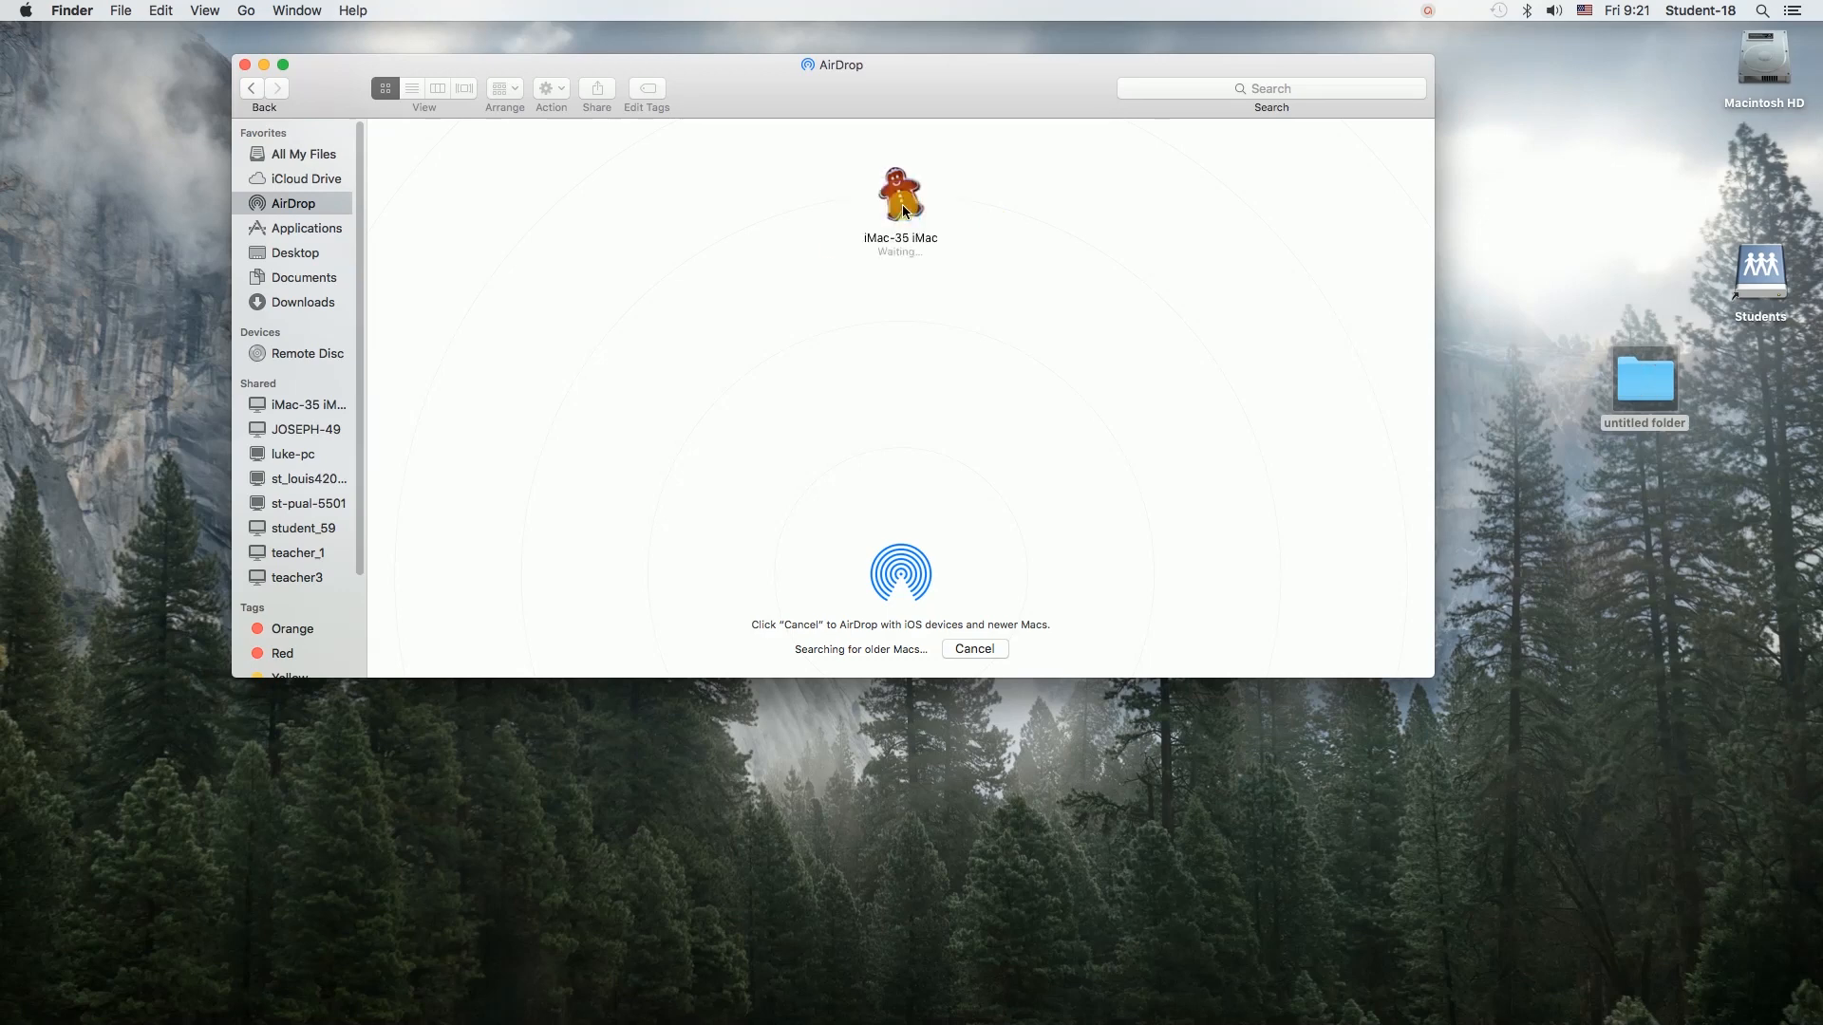
mouse_move(1168, 377)
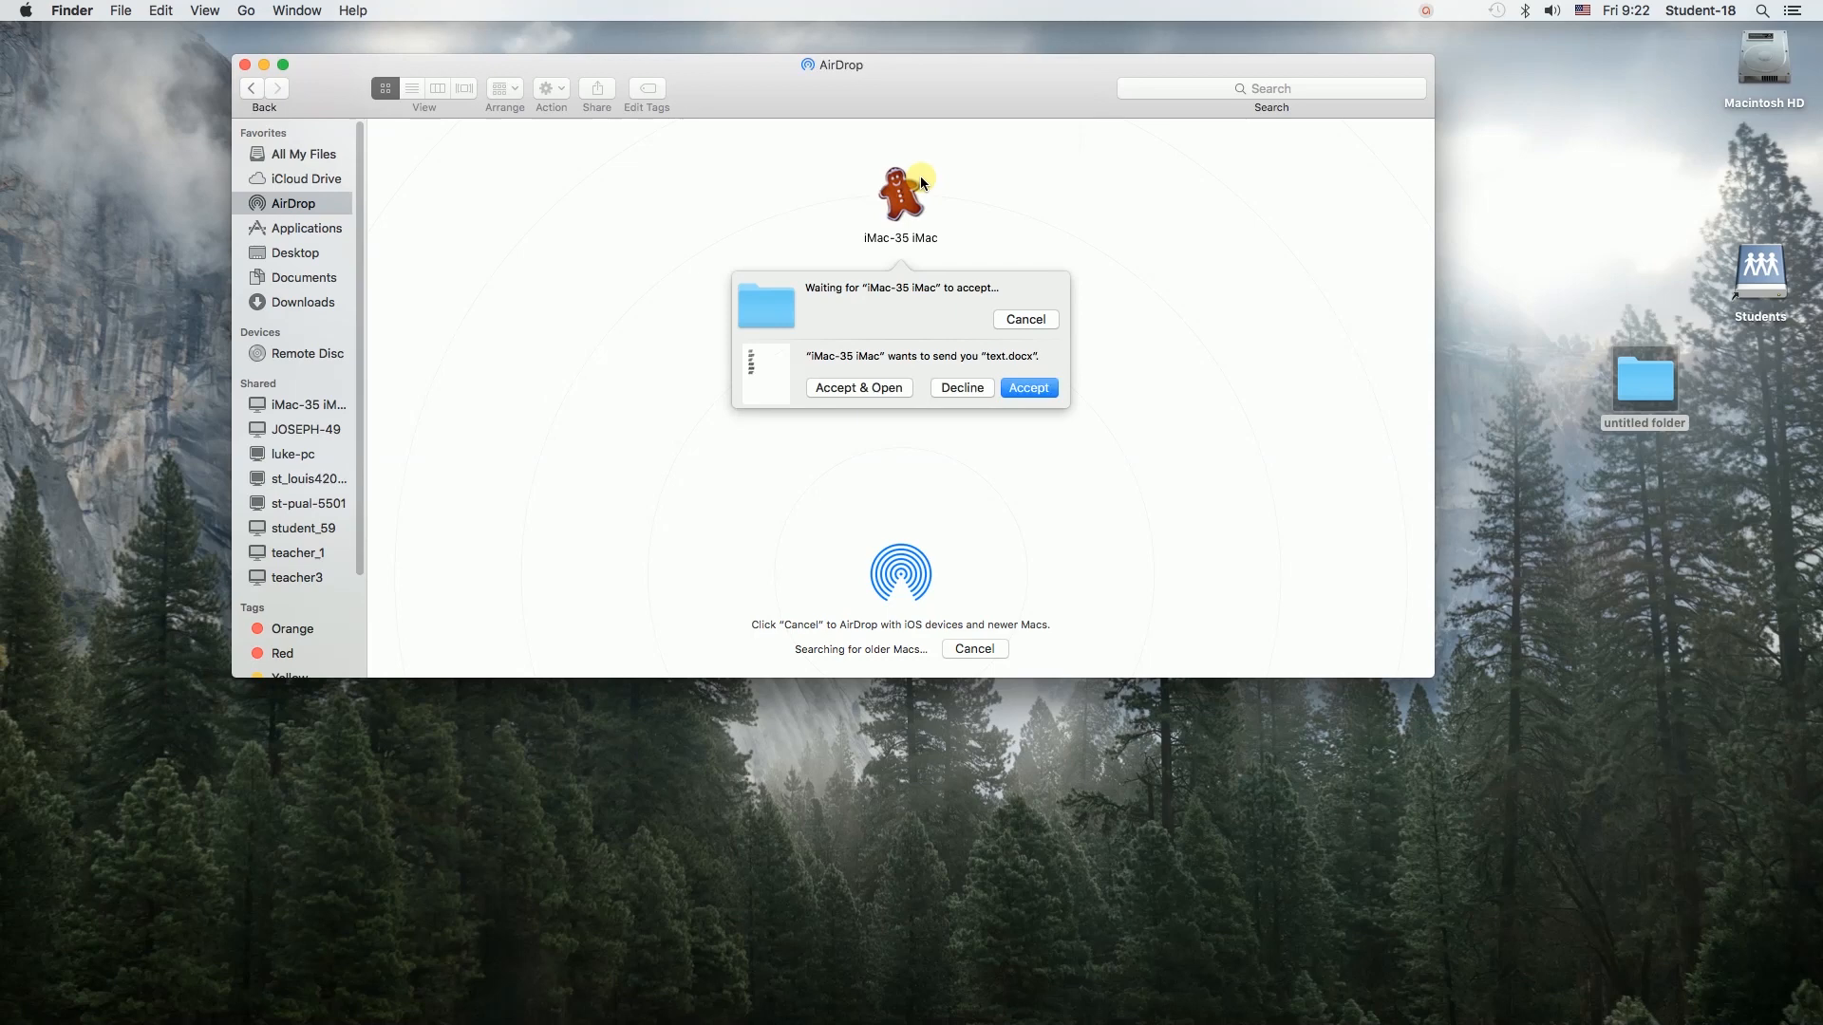
mouse_move(855, 357)
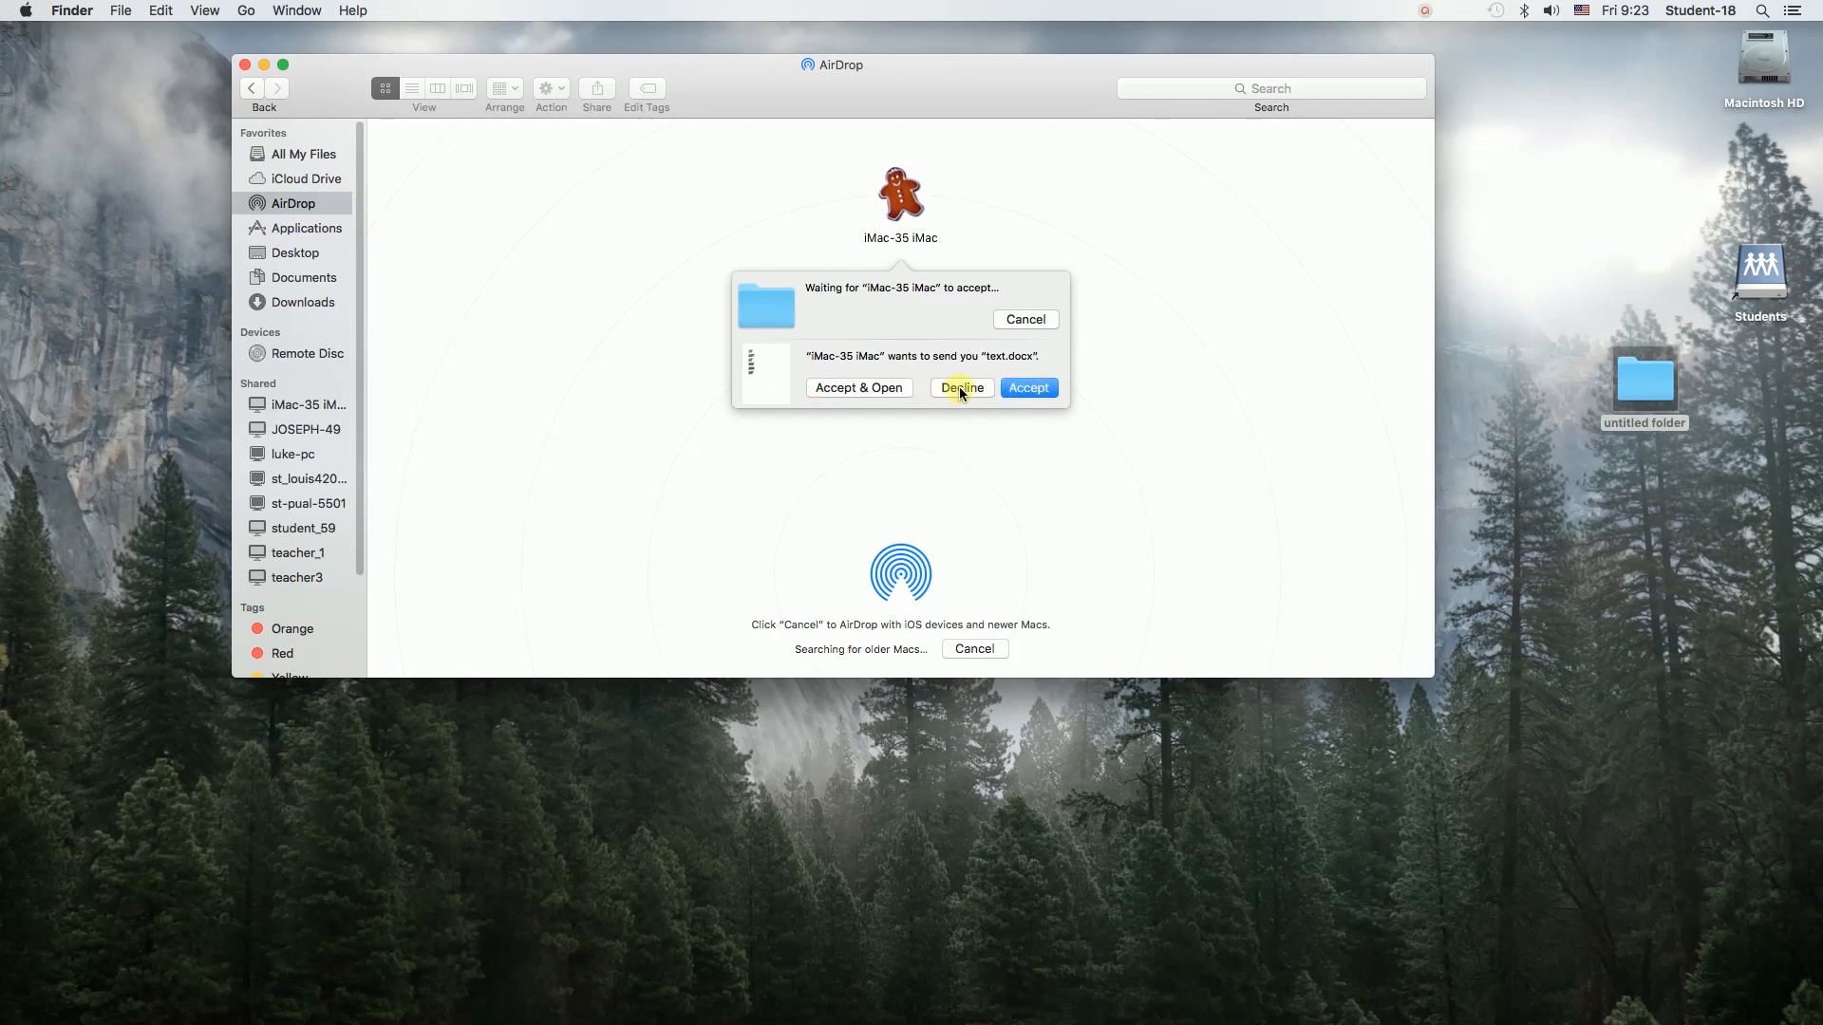
Accept text.docx from iMac-35 iMac and cancel the pending folder send
left_click(1027, 387)
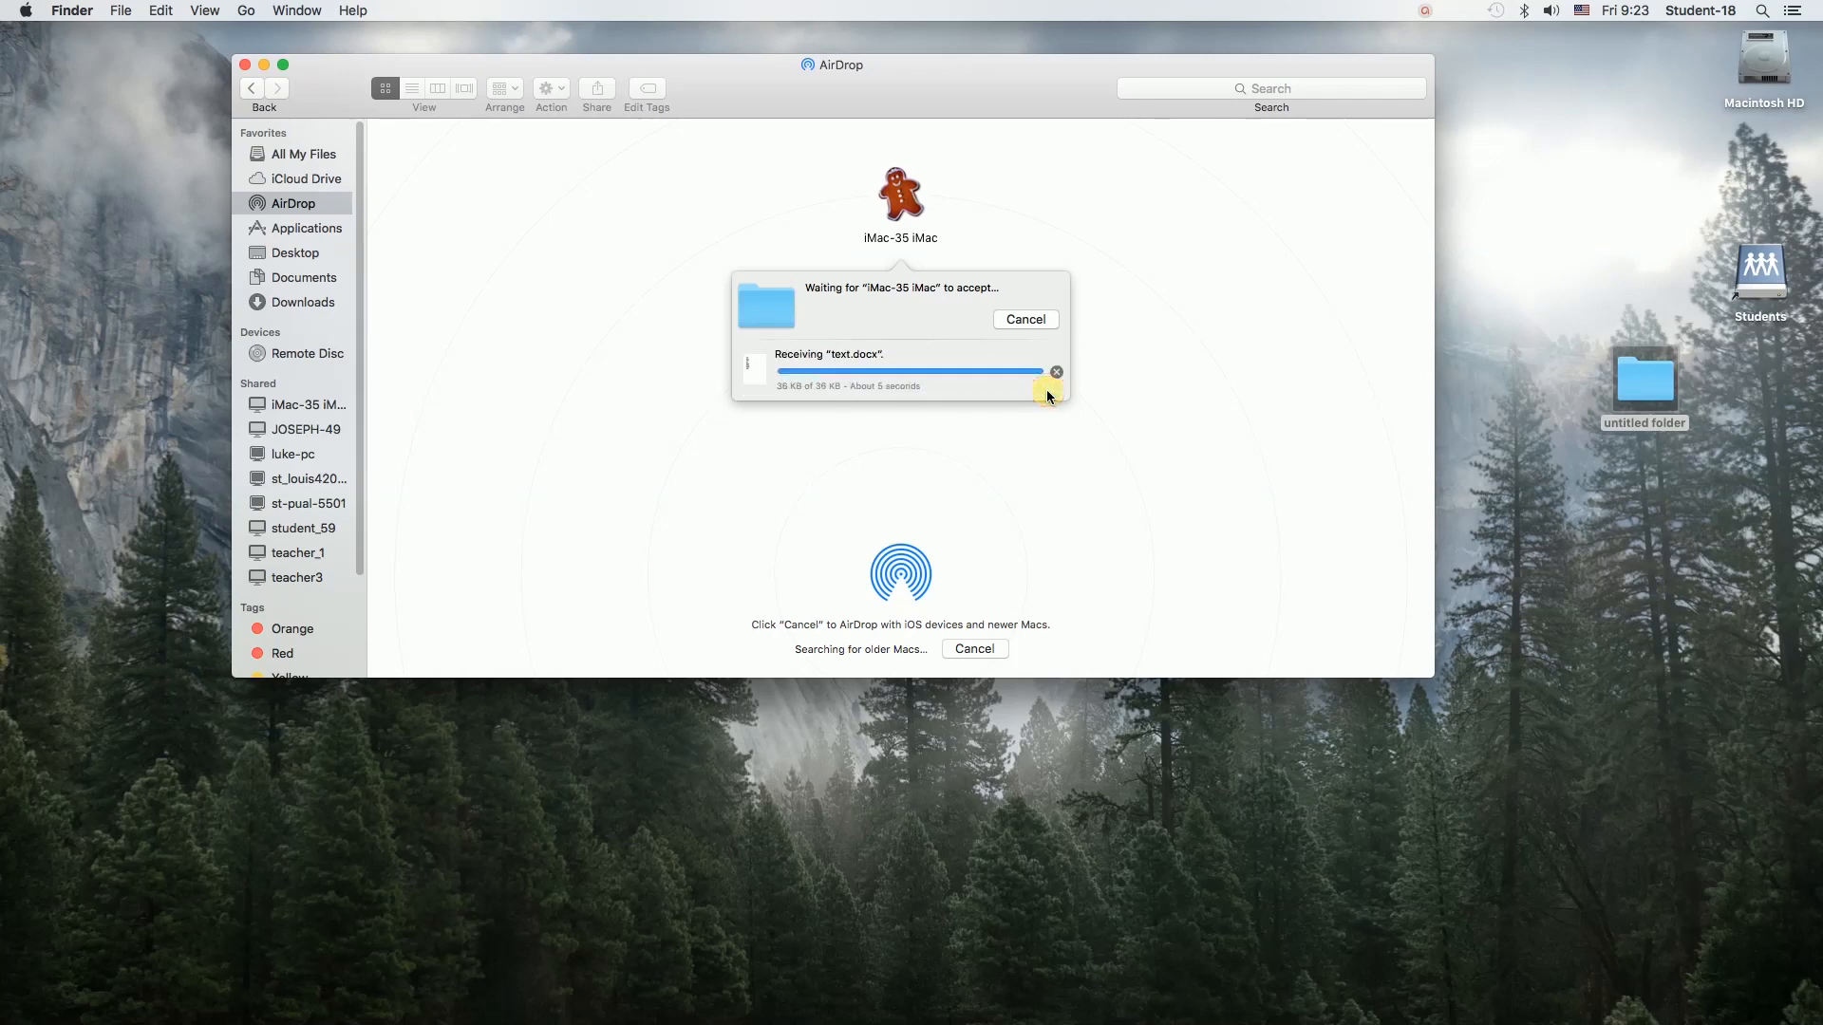
left_click(1055, 372)
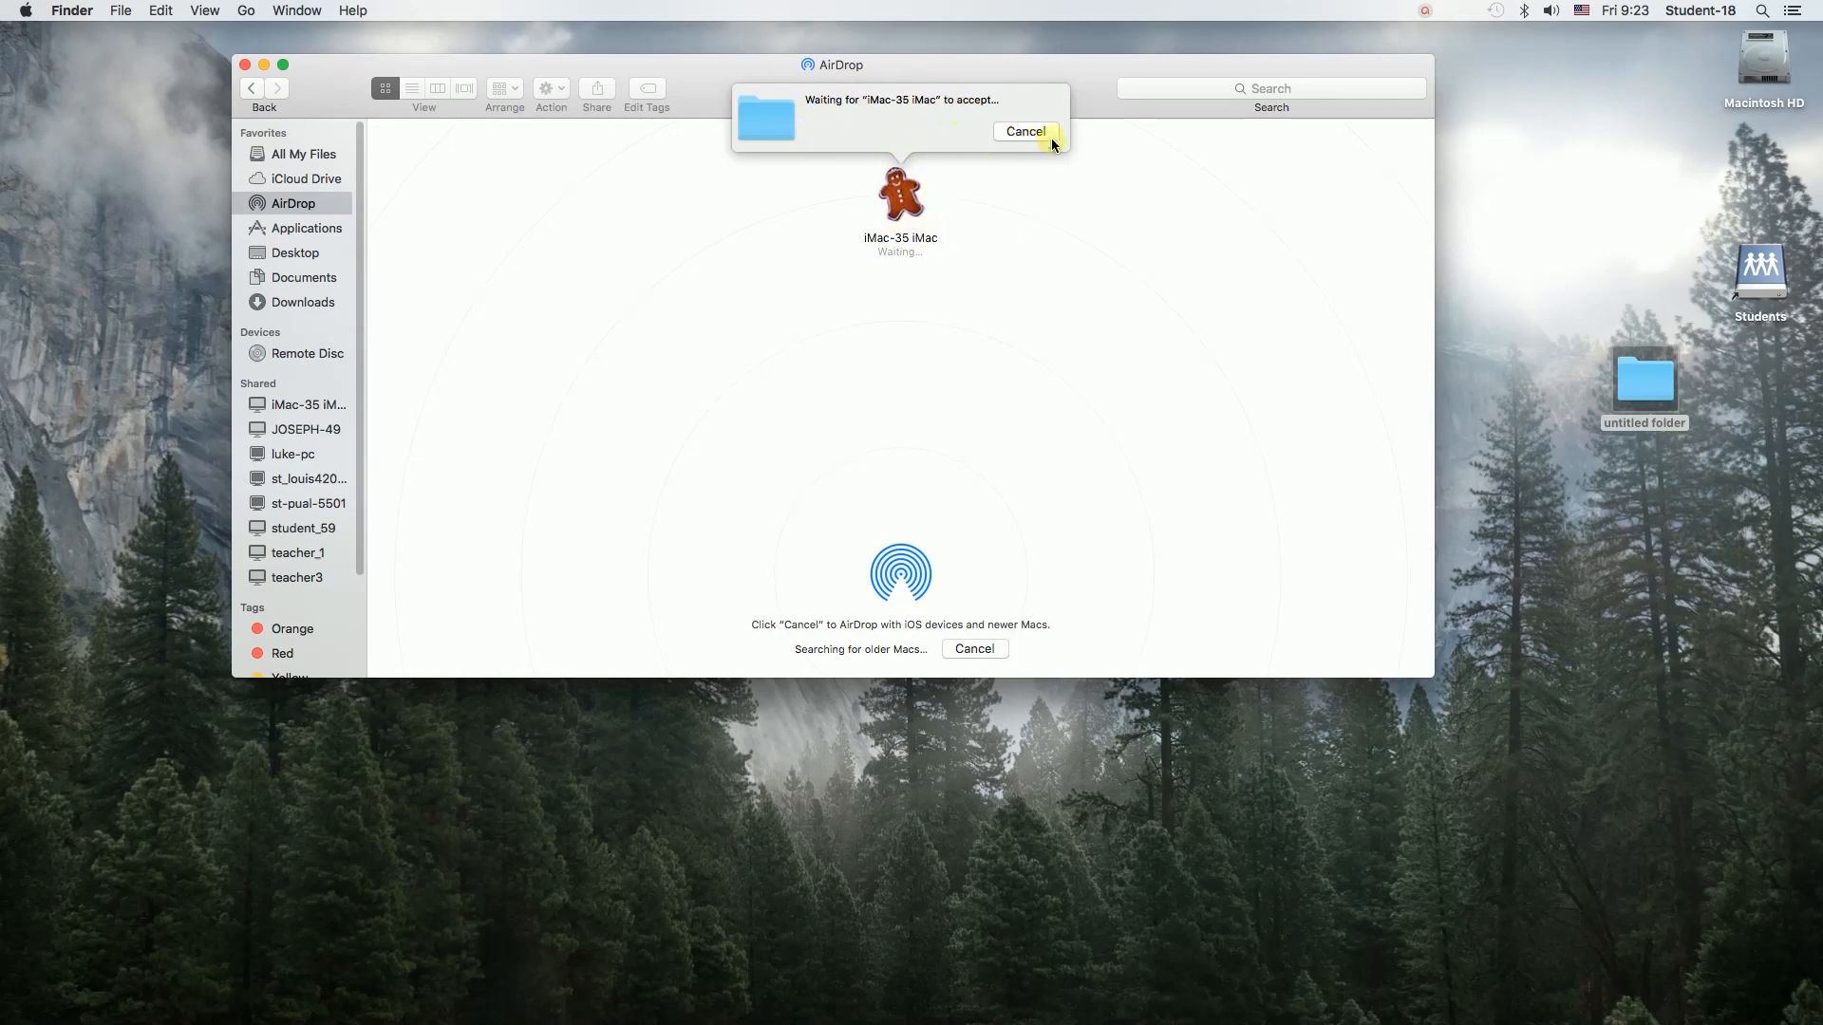
left_click(1025, 131)
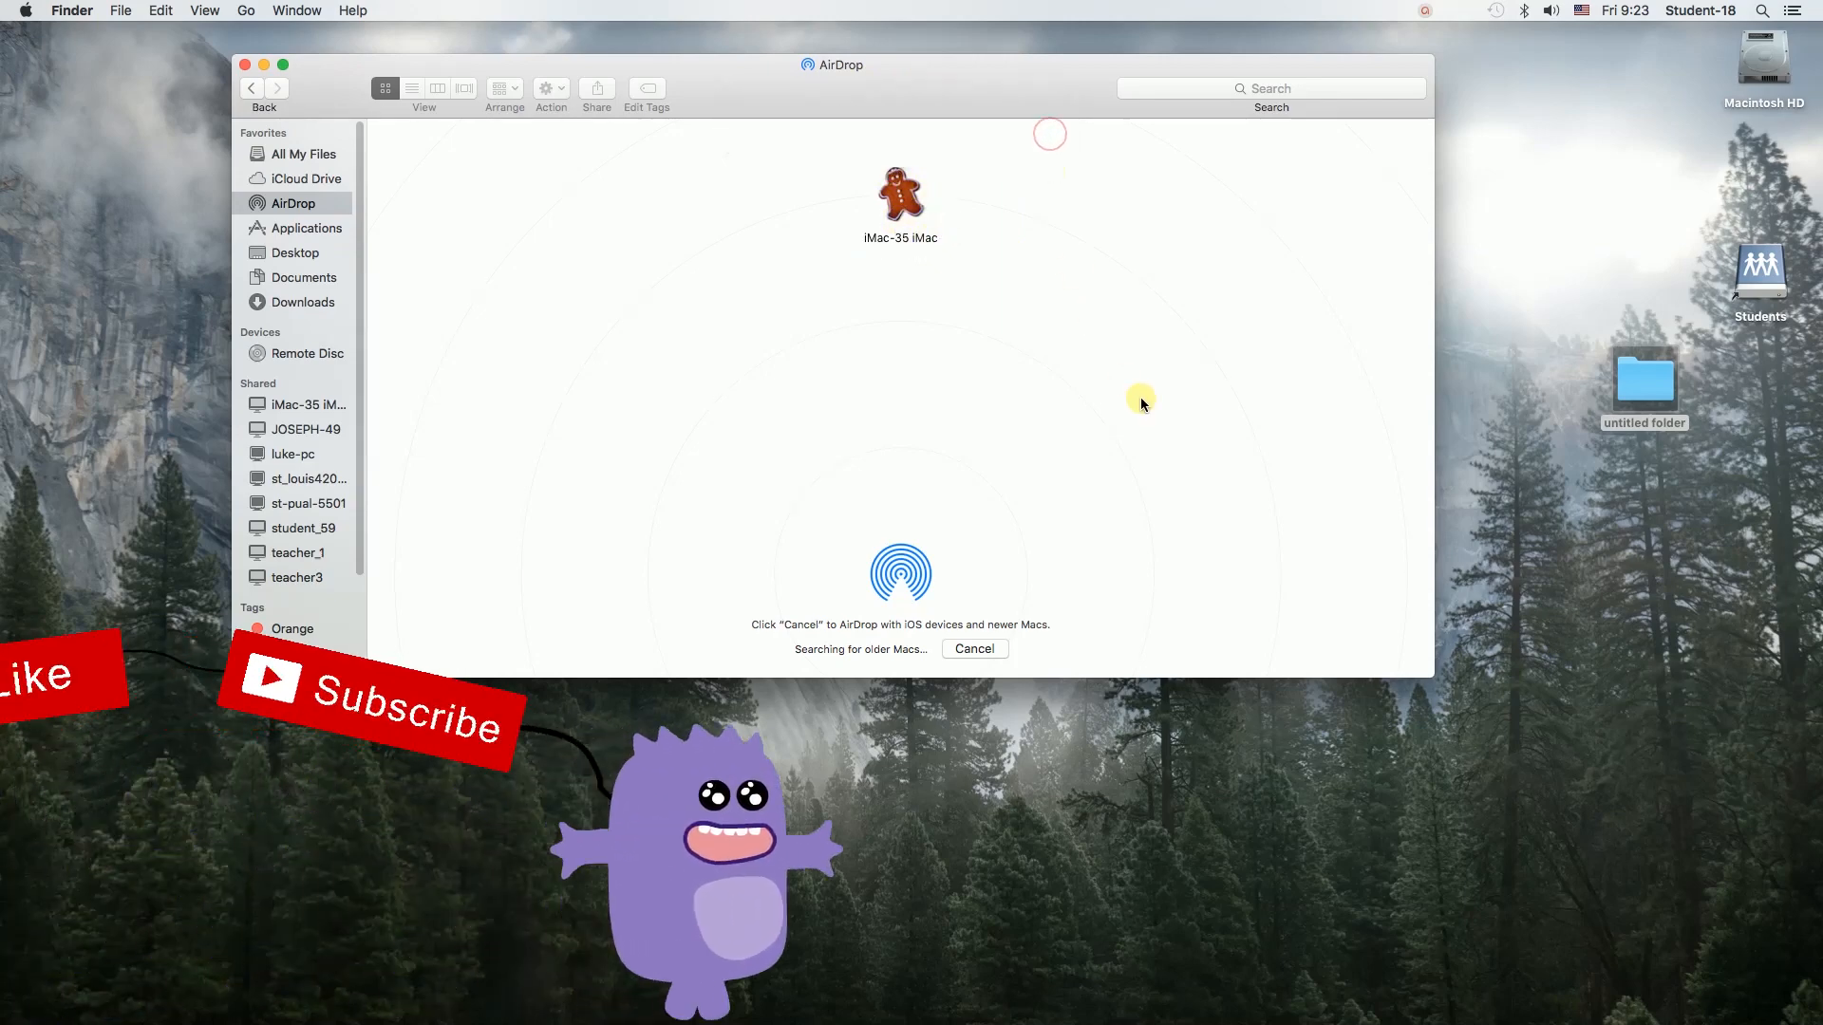